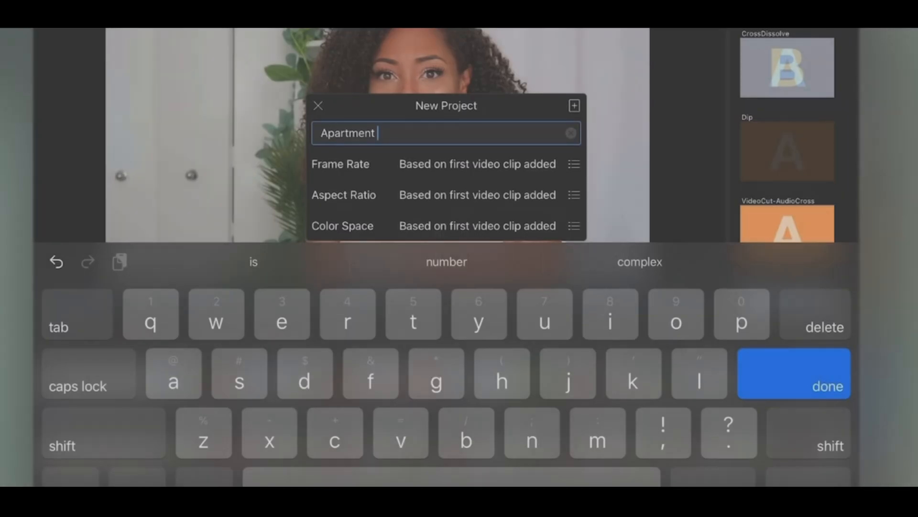
Dismiss the New Project setup and return to the iPad home screen.
text(2)
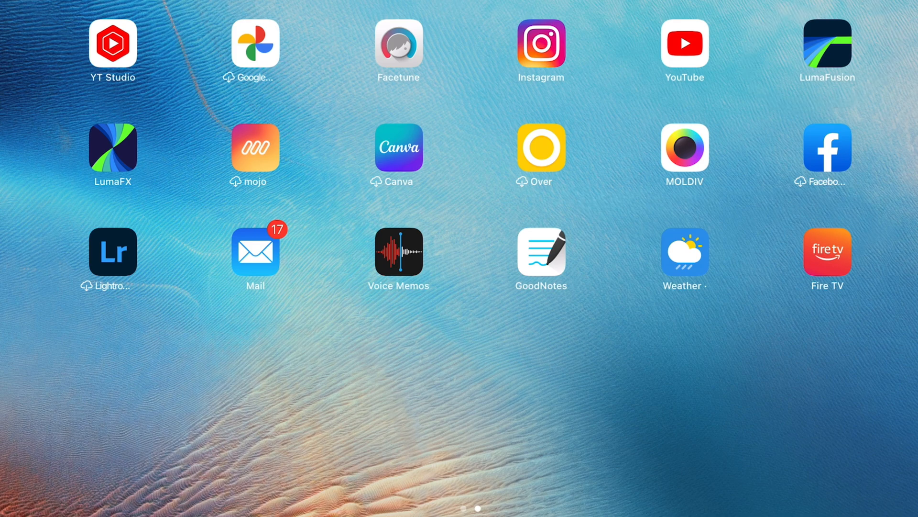
Relaunch LumaFusion and show the saved Projects library.
click(826, 45)
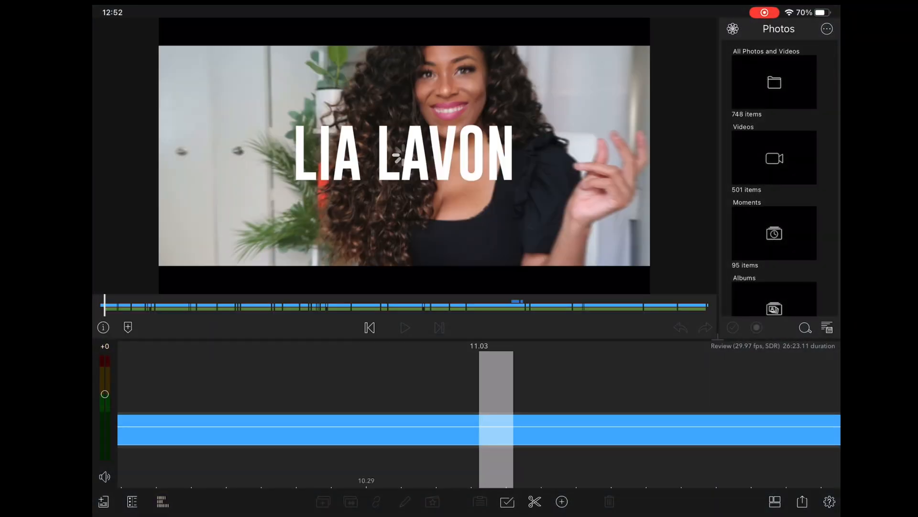
click(405, 327)
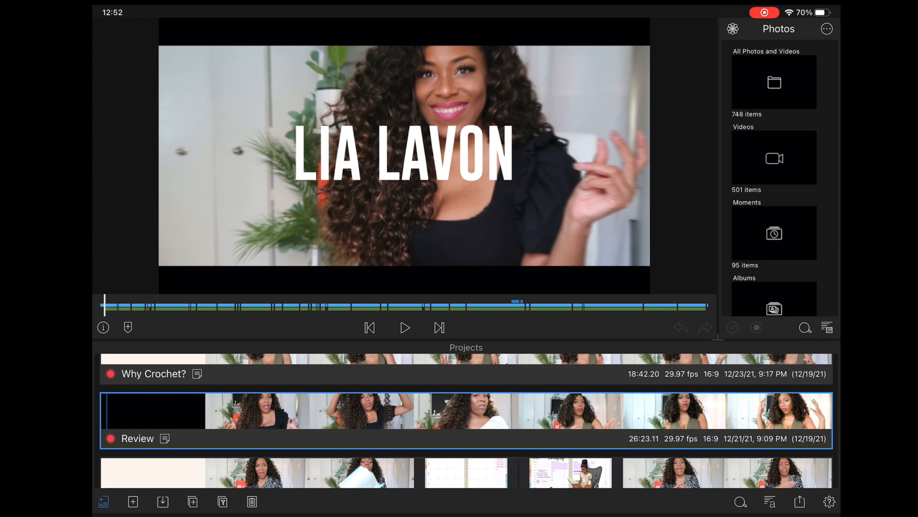
Scroll the Projects list and load the 57-minute 'dating' project.
scroll(down, 3)
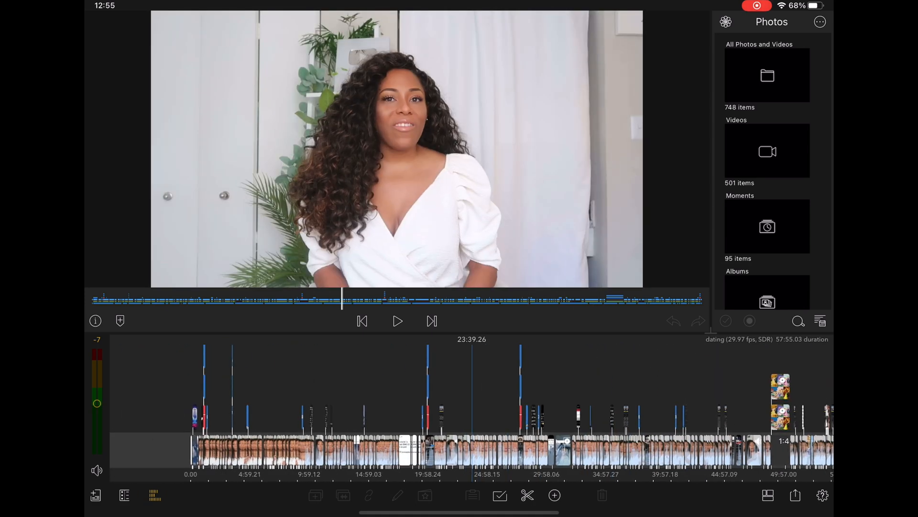
Add an overlay title holding a white rectangle shaped into a lower-left bar.
click(554, 495)
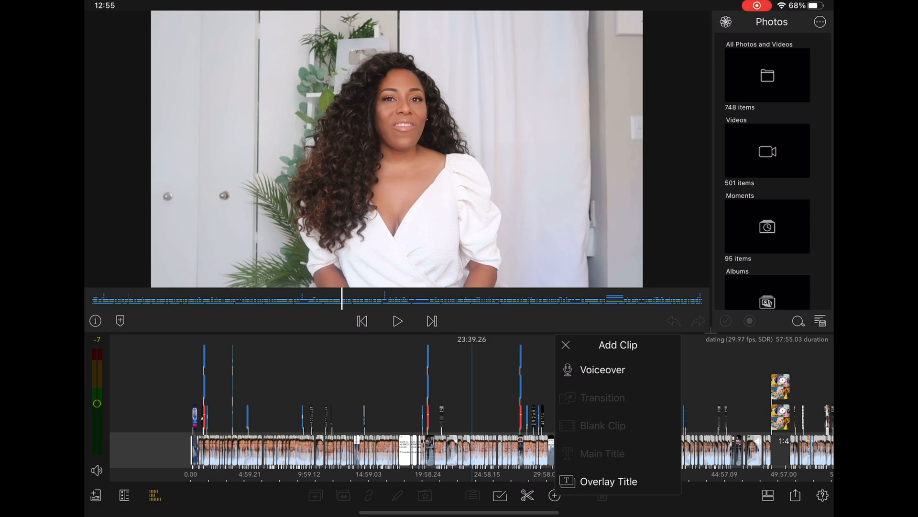
click(609, 481)
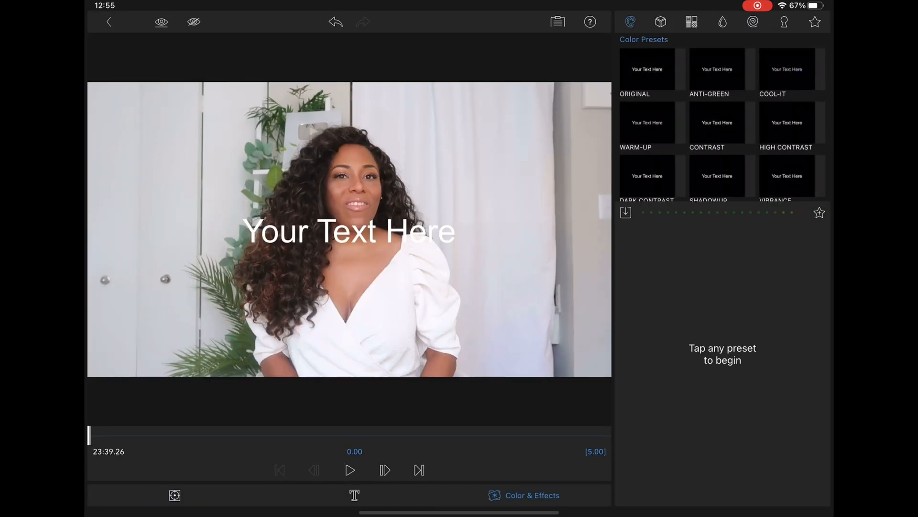
click(354, 495)
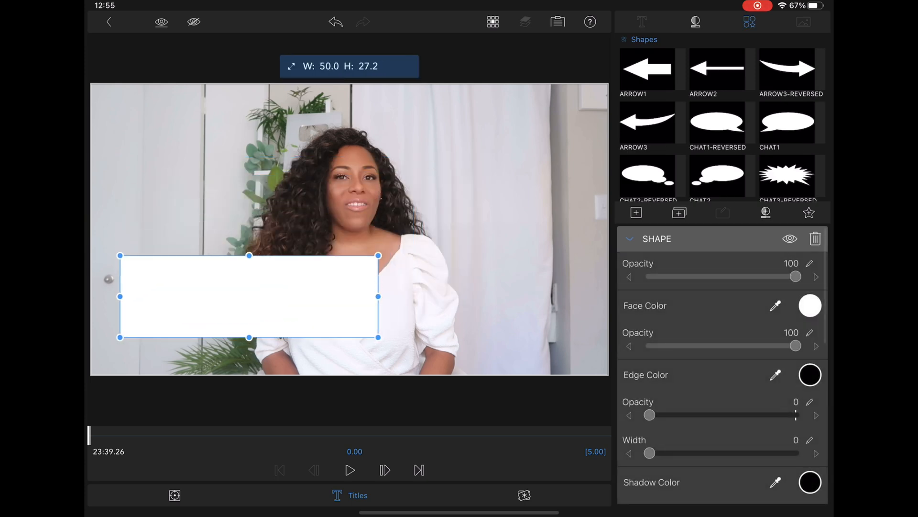
drag(249, 295, 188, 327)
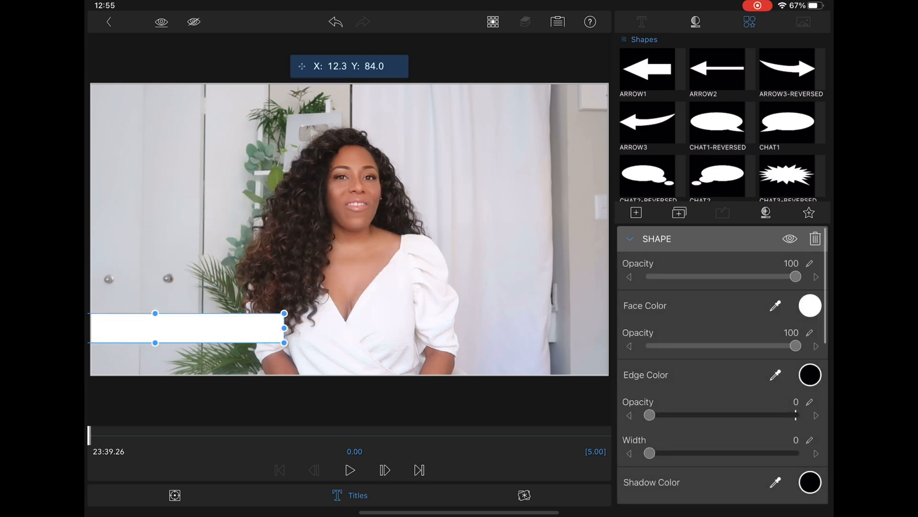
click(642, 22)
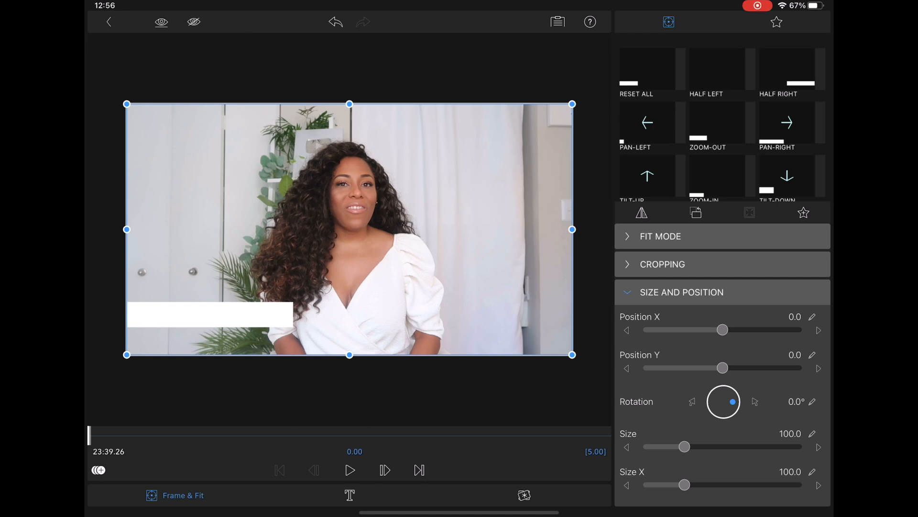
Keyframe the bar's position so it slides in from past the left edge.
click(350, 470)
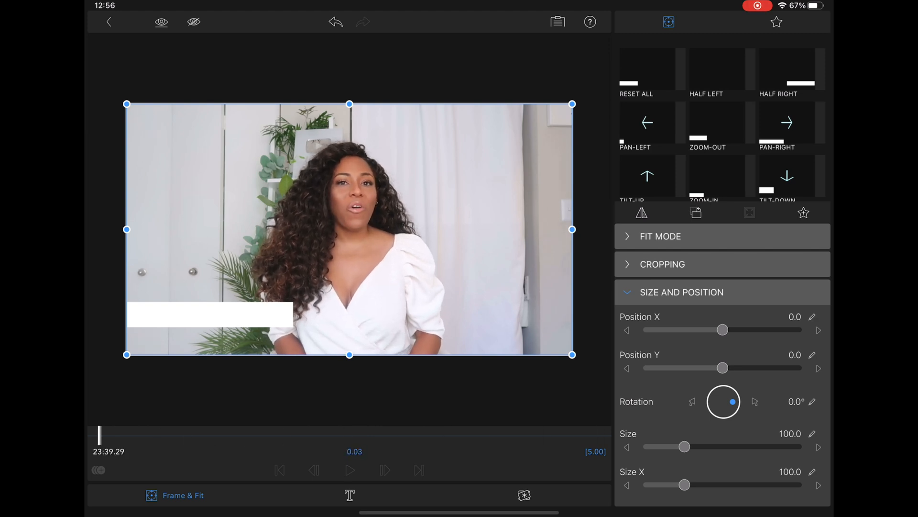
click(350, 470)
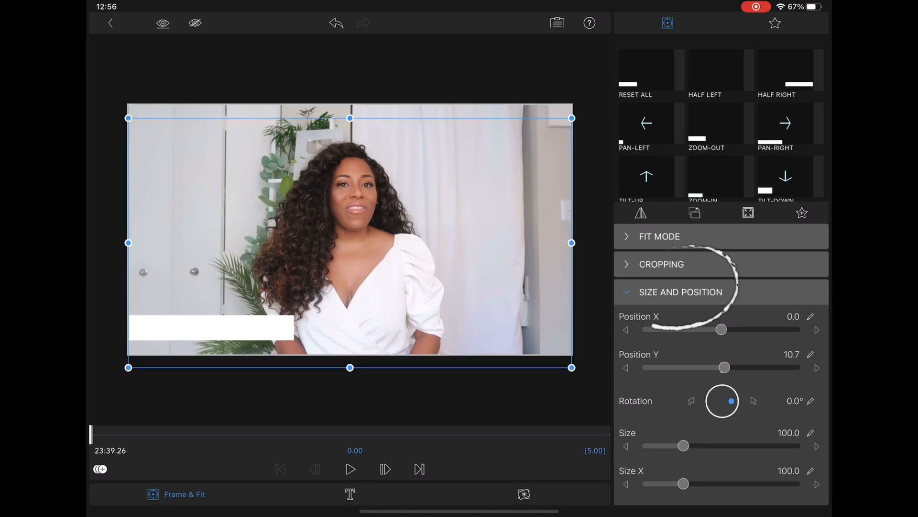
drag(722, 329, 698, 329)
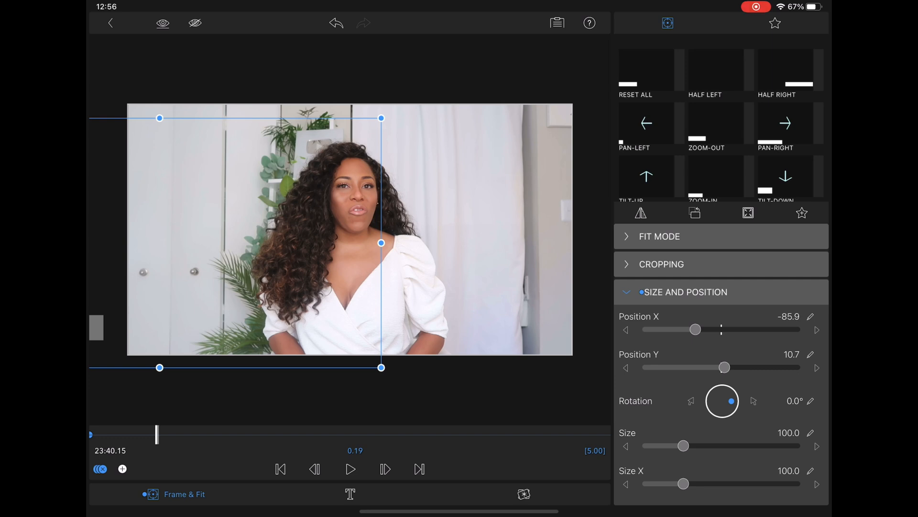
drag(695, 329, 710, 329)
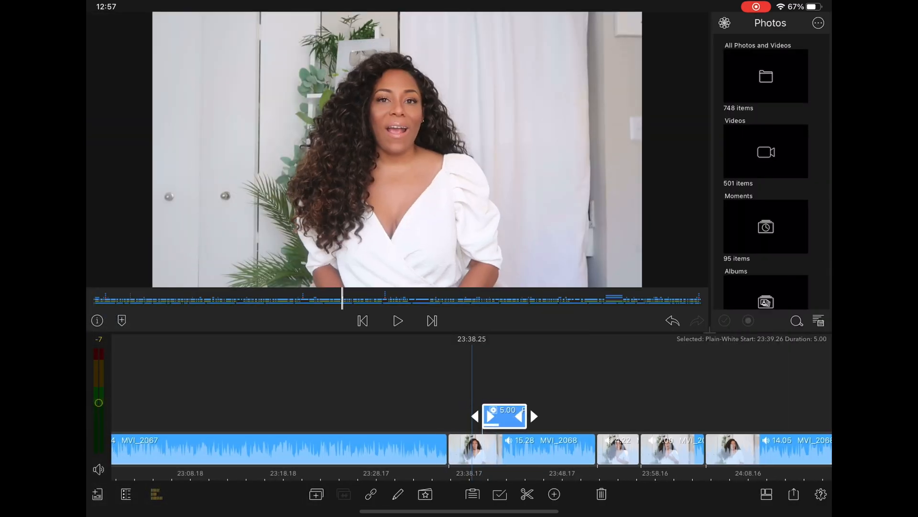
click(397, 321)
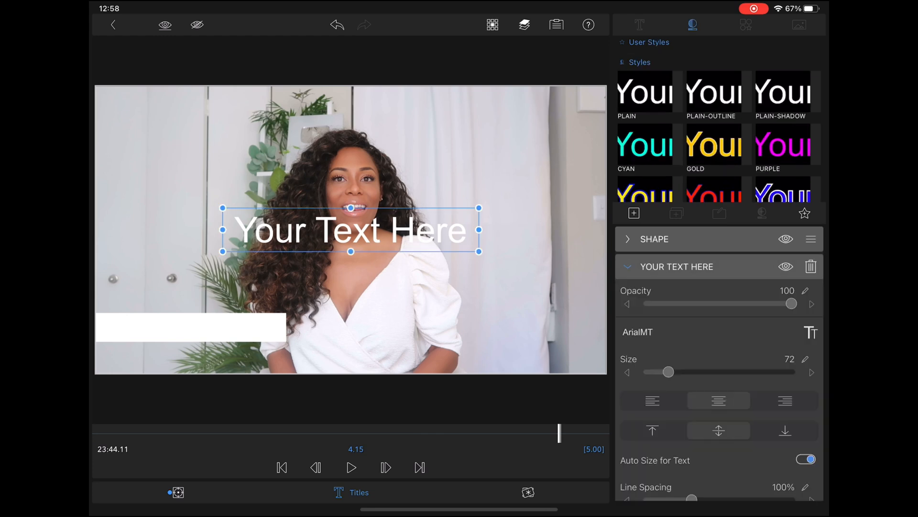
click(714, 144)
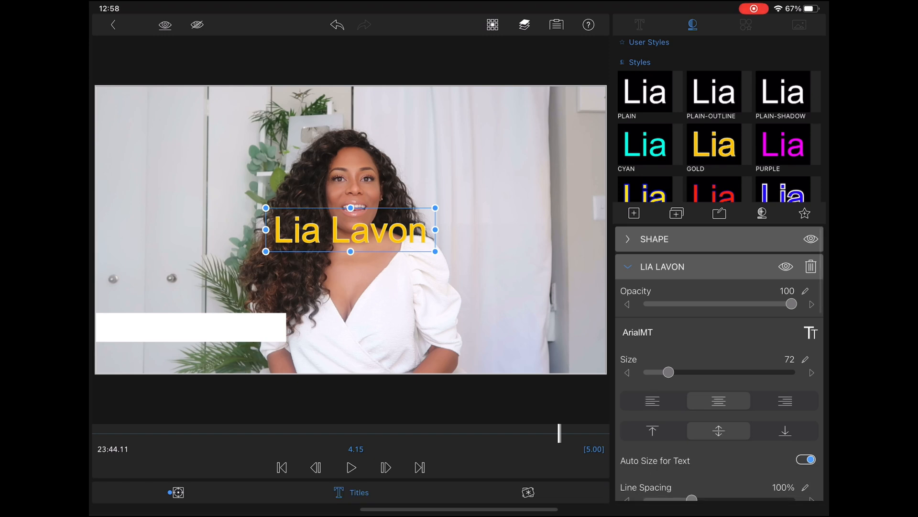
drag(350, 230, 190, 326)
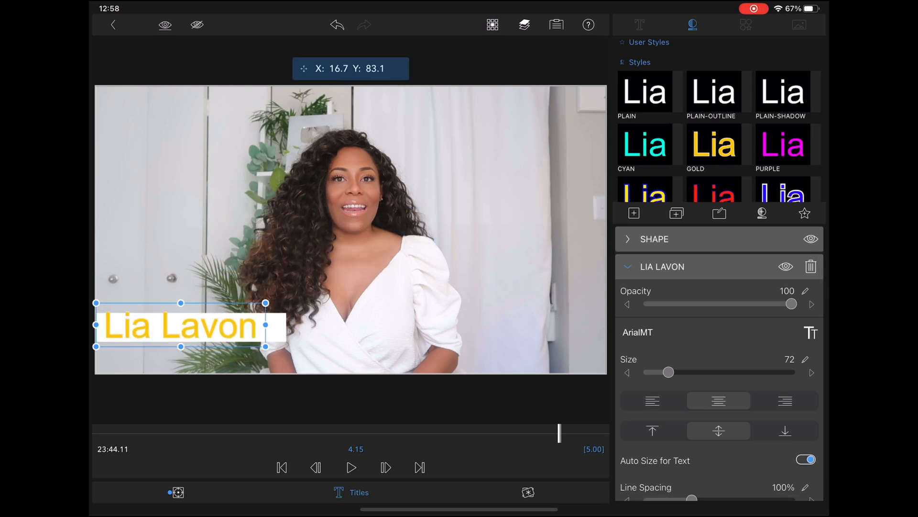
click(640, 25)
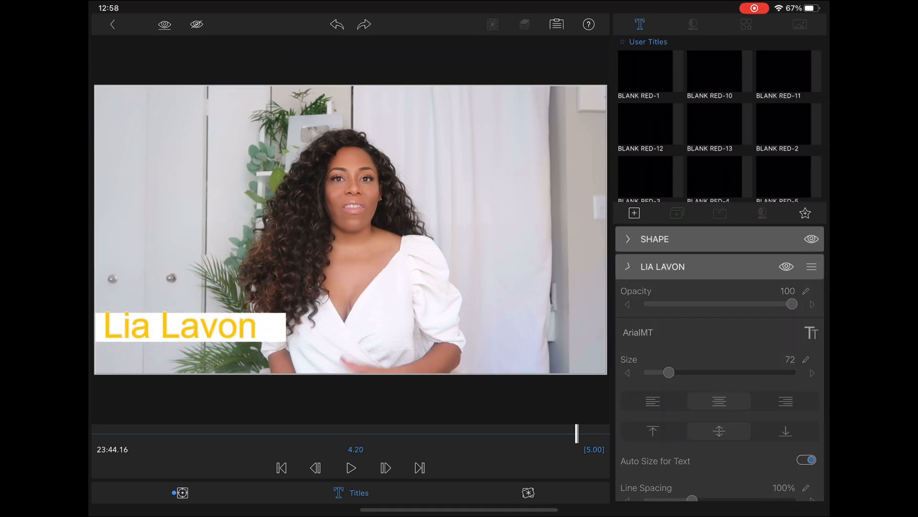
click(627, 267)
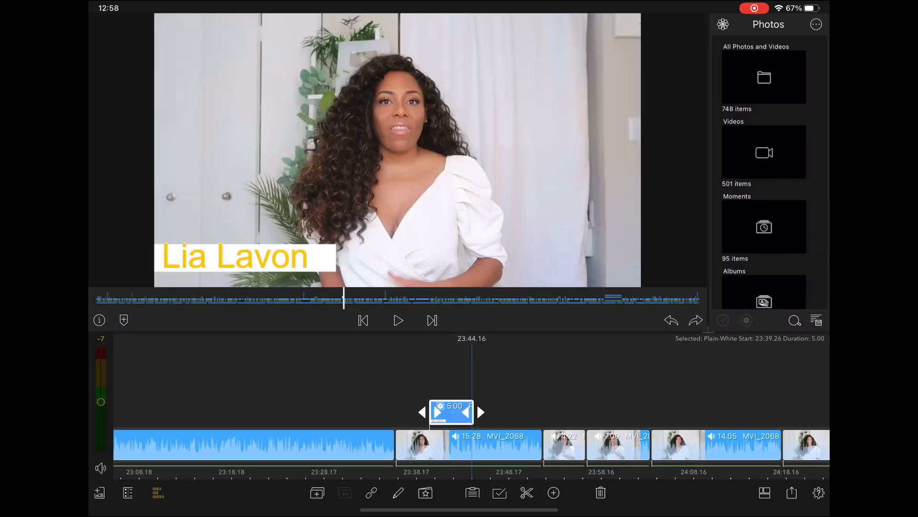
click(398, 320)
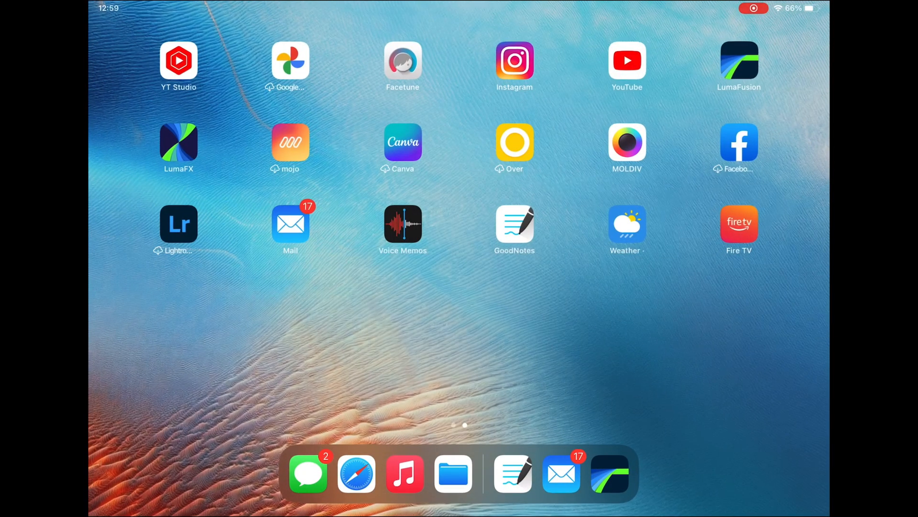
Launch Safari from the home screen to head to robhkvlogs.com.
click(515, 224)
text(robhkvlogs.com)
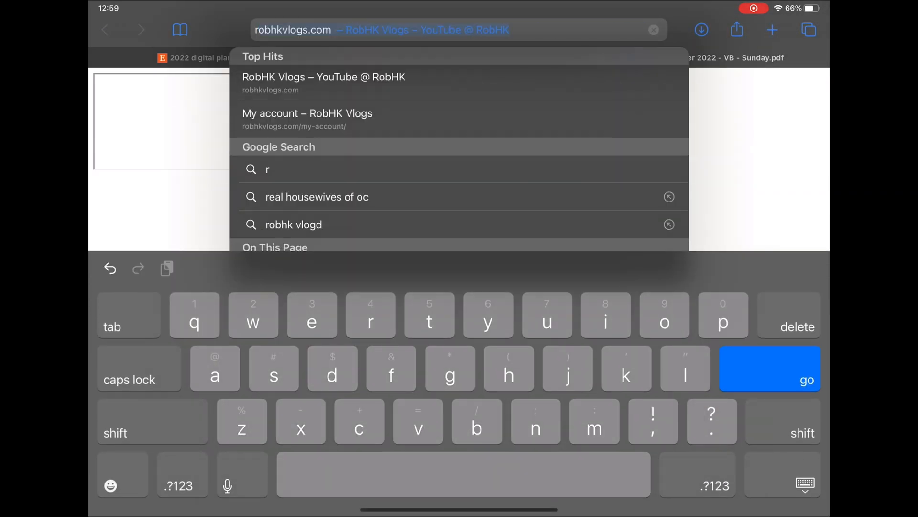
Follow the 'RobHK Vlogs – YouTube @ RobHK' suggestion through to the RobHK channel page.
click(770, 380)
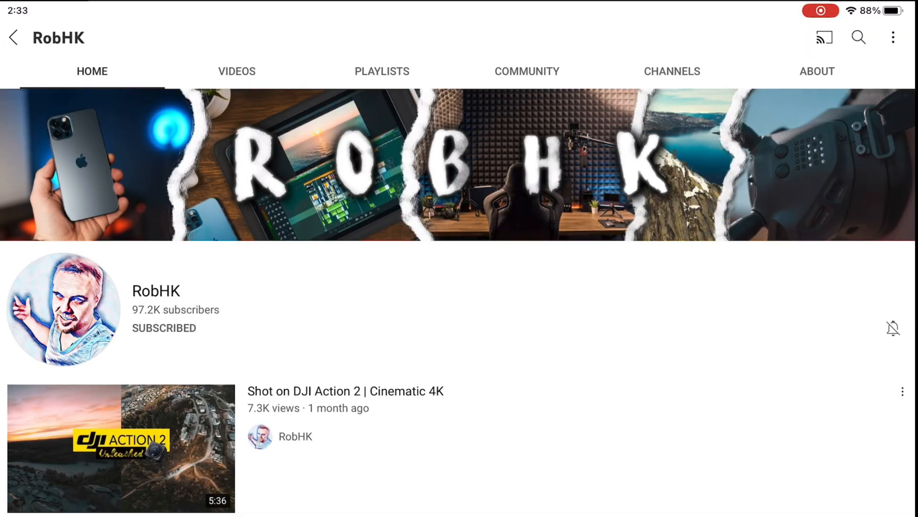
Browse the channel's uploaded videos and the LUMAFUSION INTRO playlist.
click(236, 71)
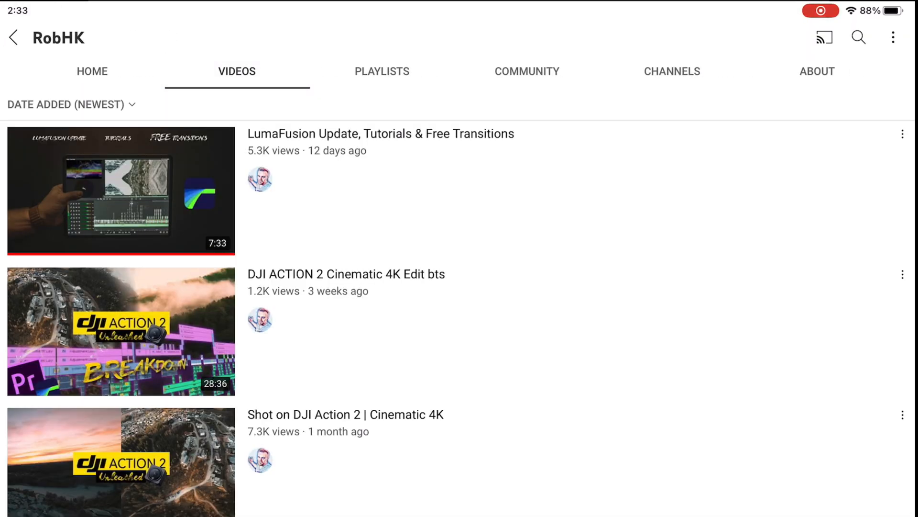
click(381, 71)
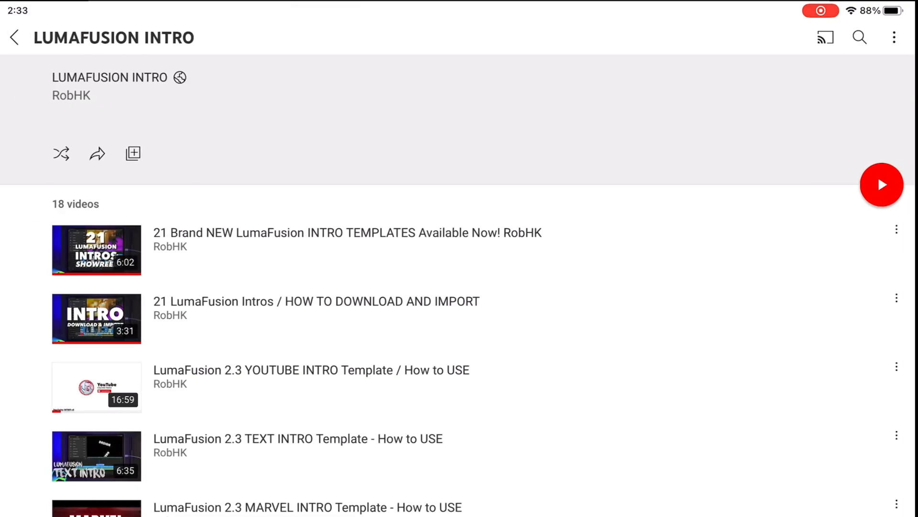
scroll(down, 3)
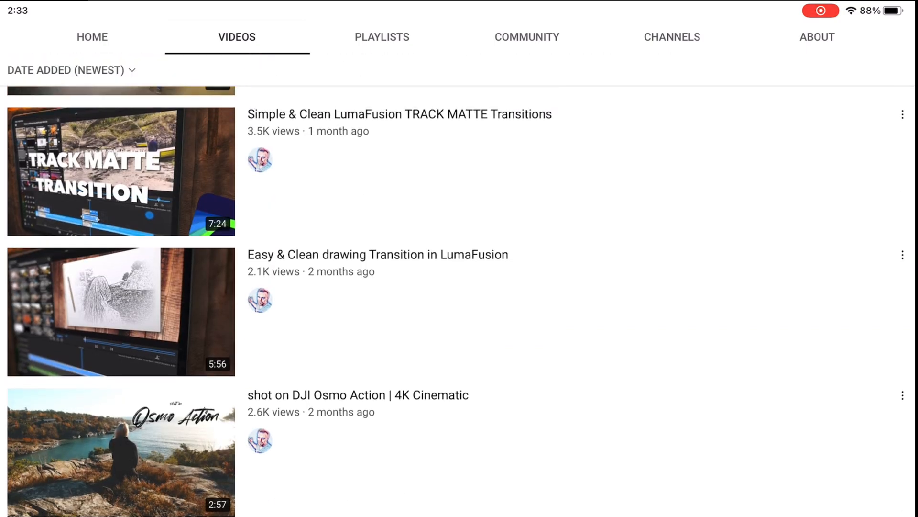
scroll(down, 3)
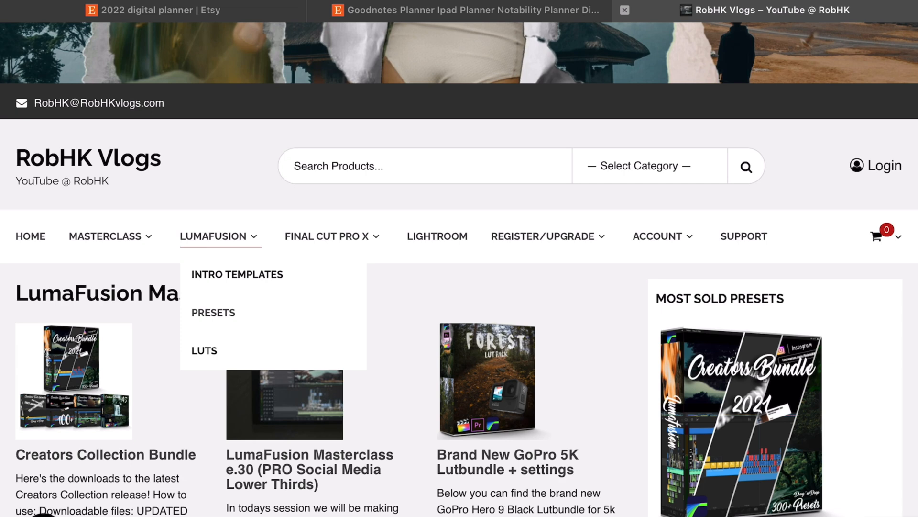
Browse the RobHK Vlogs LumaFusion products category down to the pagination links.
click(213, 236)
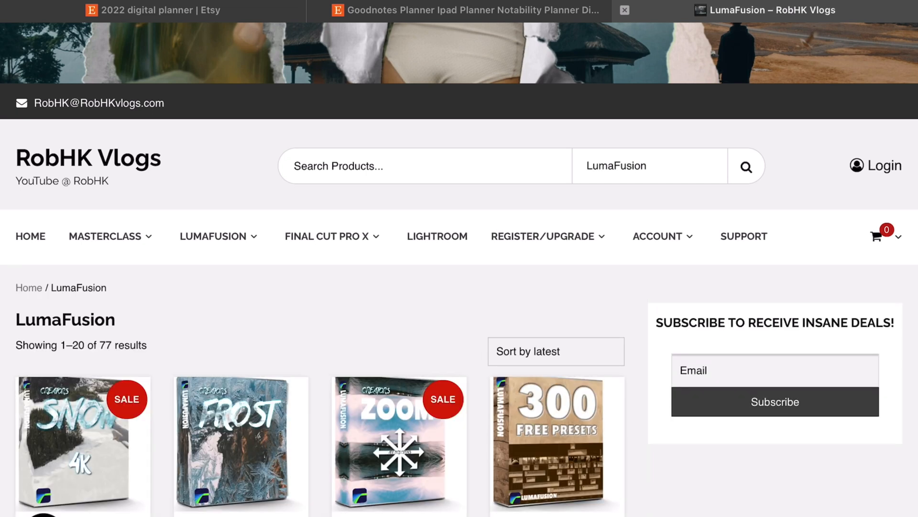
scroll(down, 3)
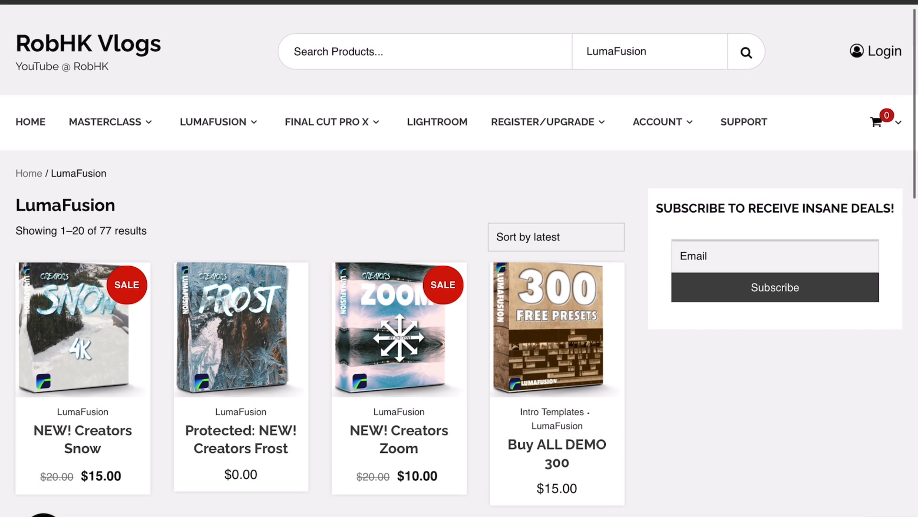
scroll(down, 3)
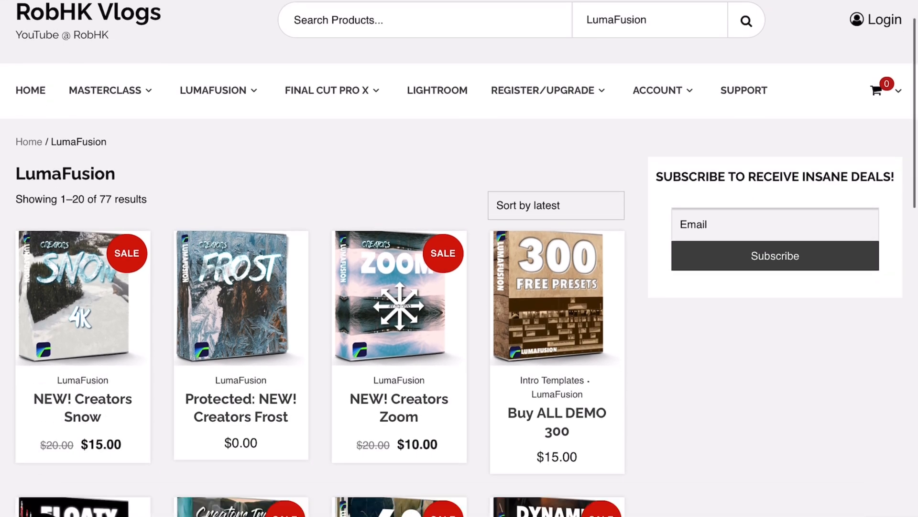
scroll(down, 3)
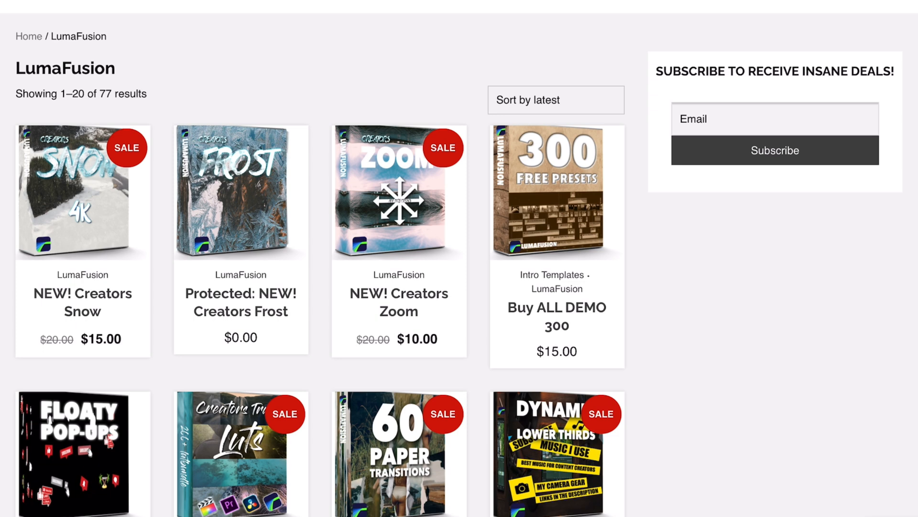
scroll(down, 3)
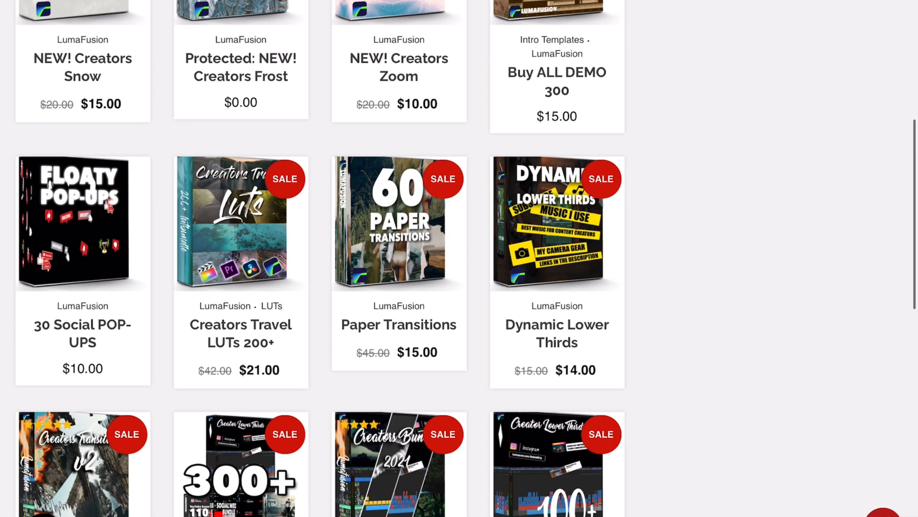
scroll(down, 3)
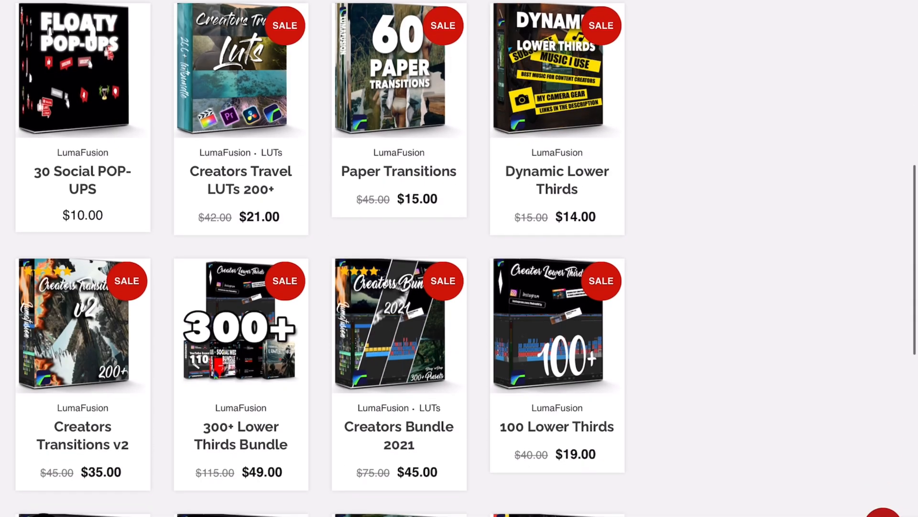
scroll(down, 3)
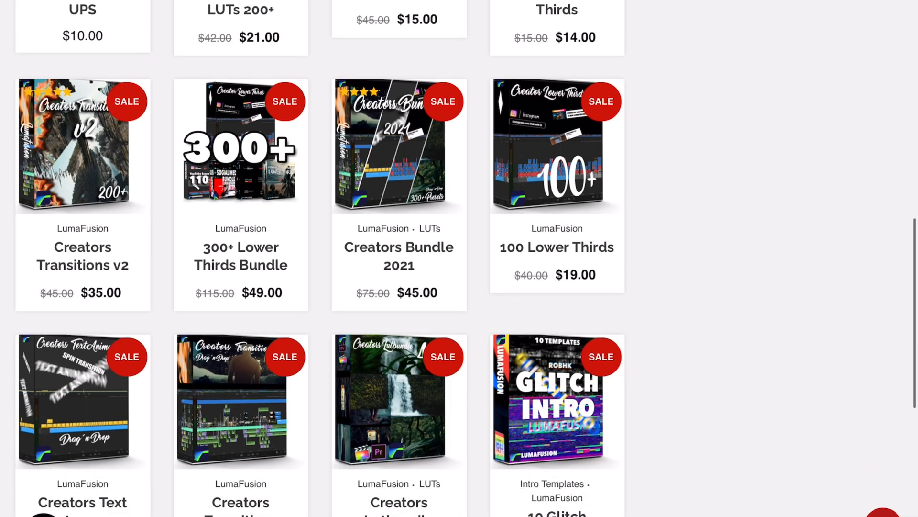
scroll(down, 3)
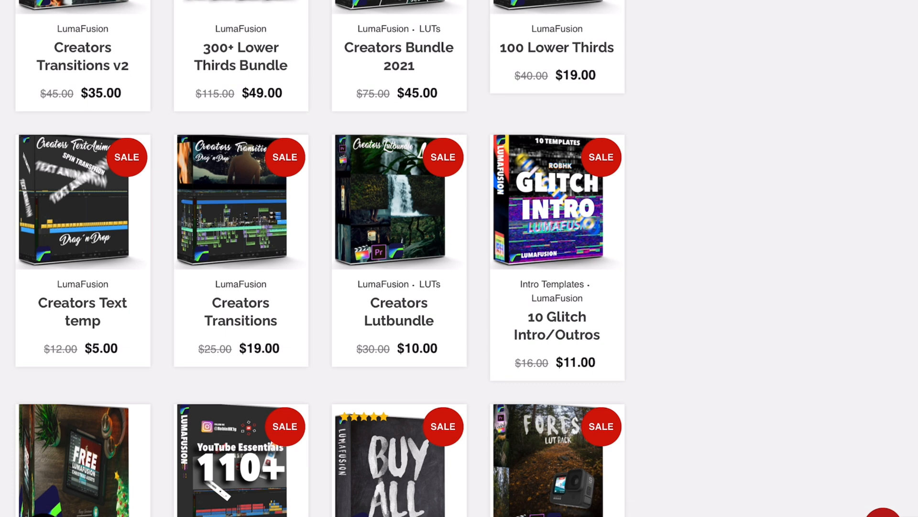
scroll(down, 3)
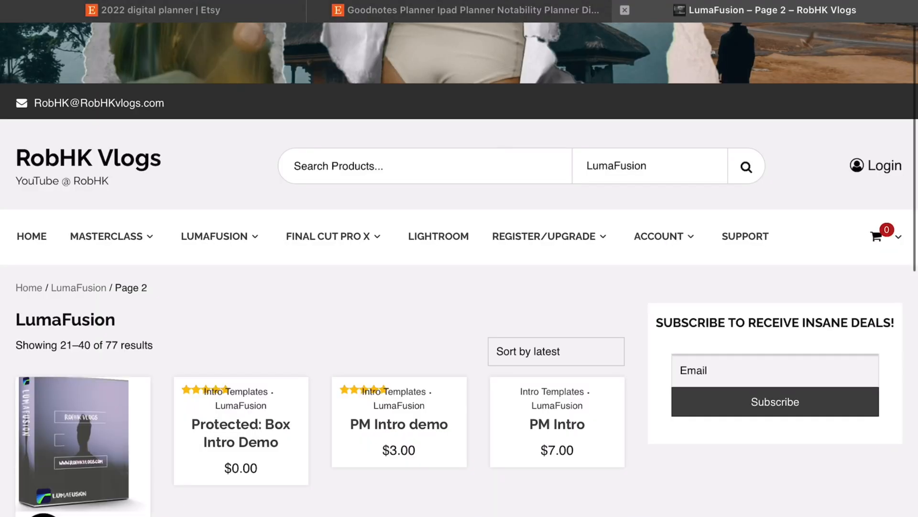
scroll(down, 3)
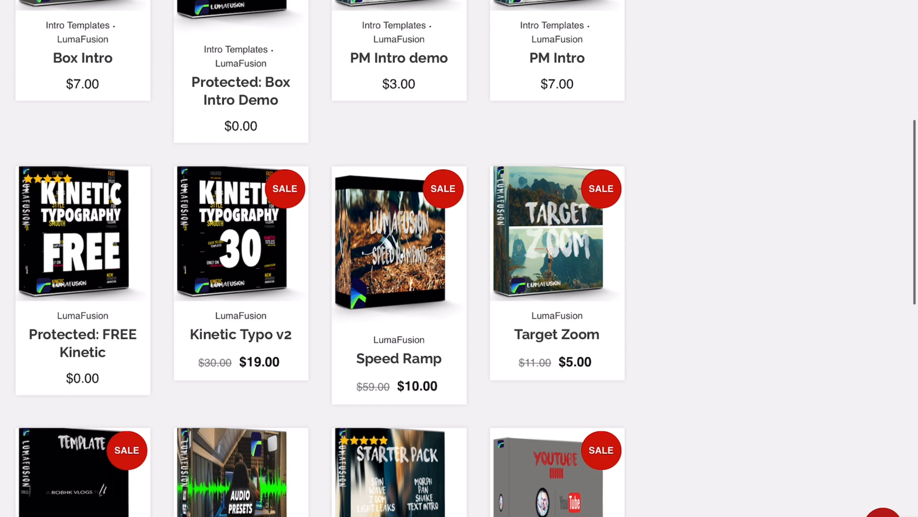
View page 2 of the LumaFusion products and scroll through its listings.
double_click(425, 386)
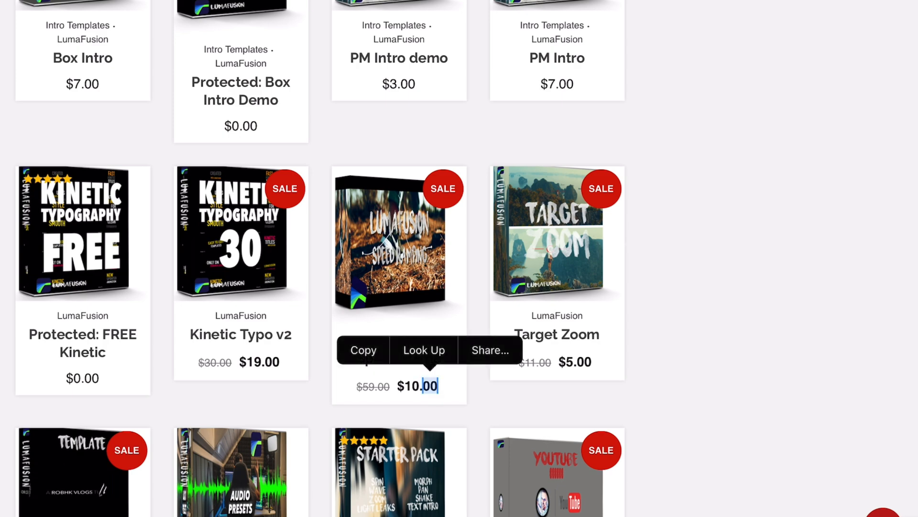
scroll(down, 3)
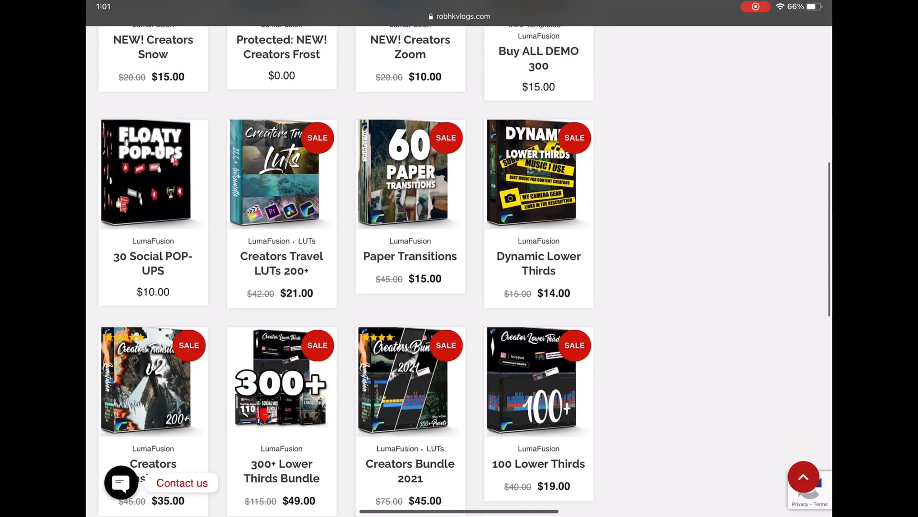
scroll(down, 3)
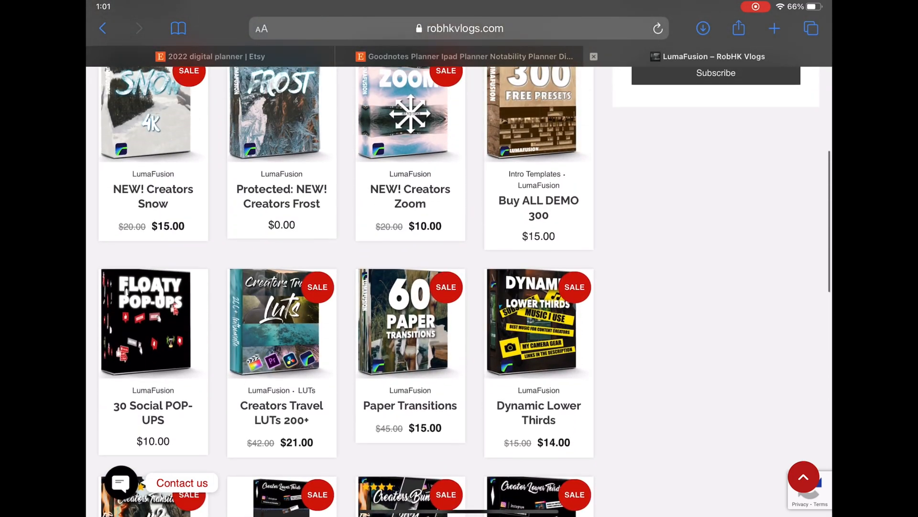
scroll(down, 3)
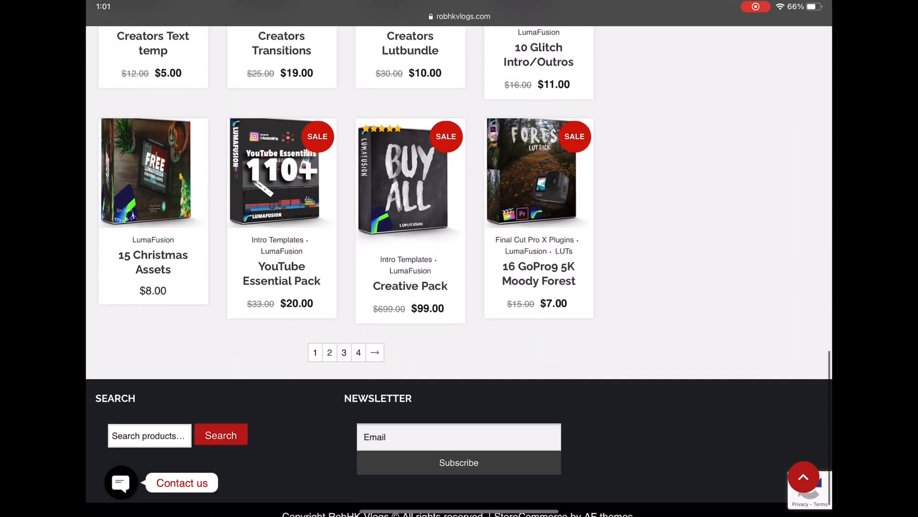
scroll(down, 3)
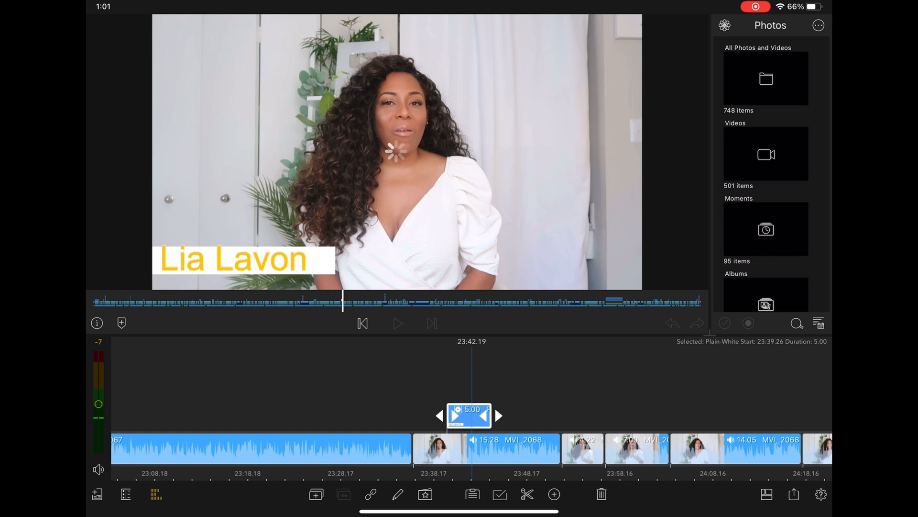
click(398, 323)
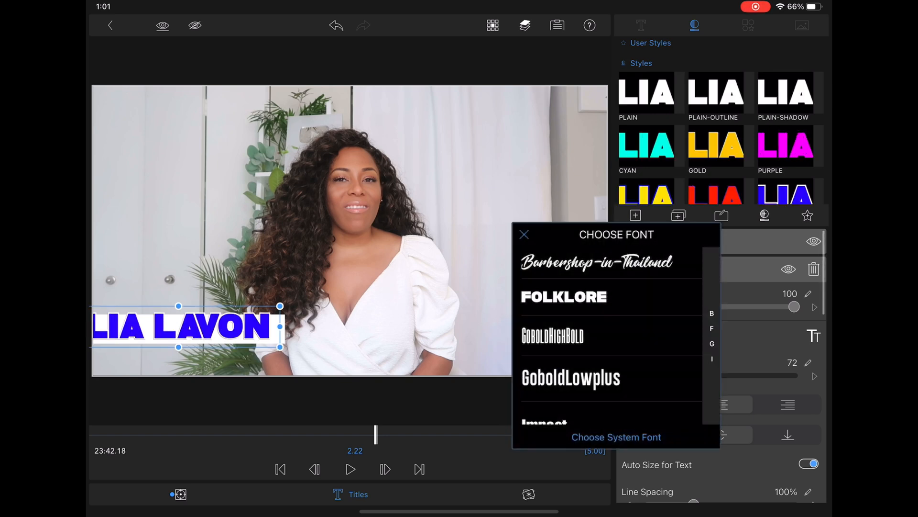
click(570, 377)
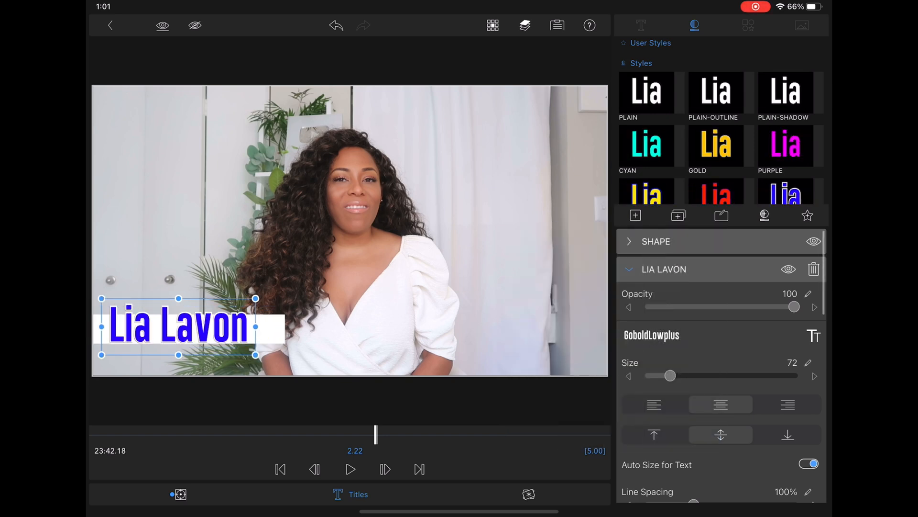
click(800, 25)
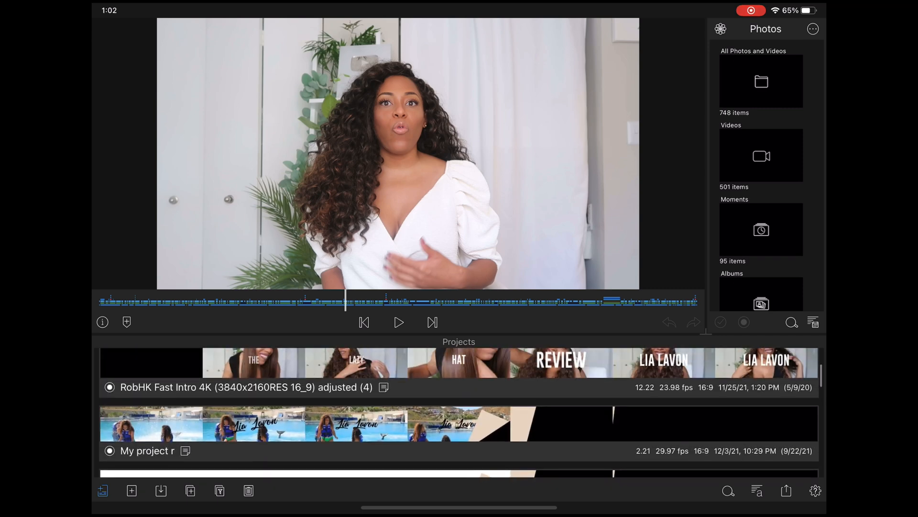
scroll(down, 3)
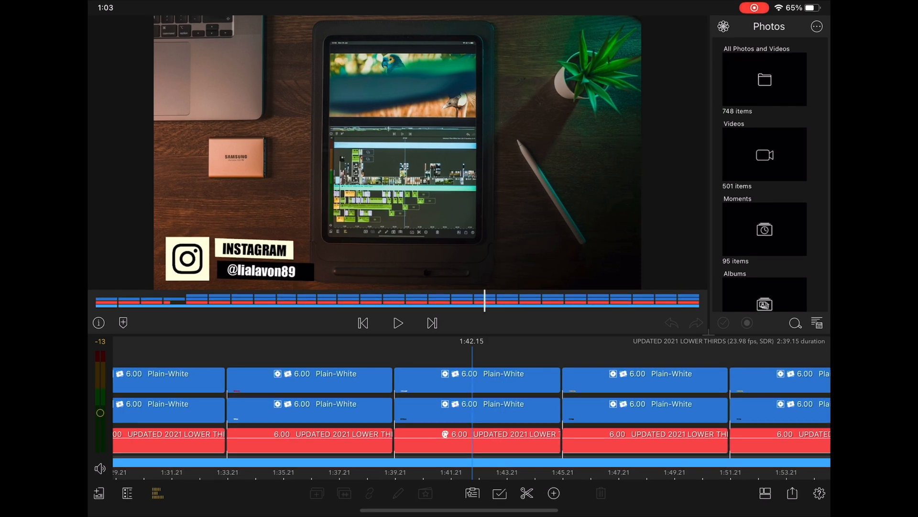
click(474, 434)
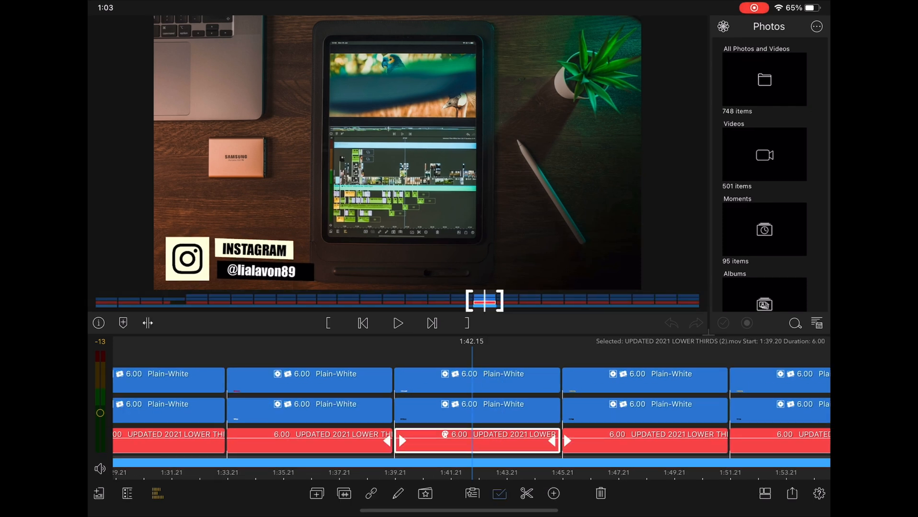
click(499, 492)
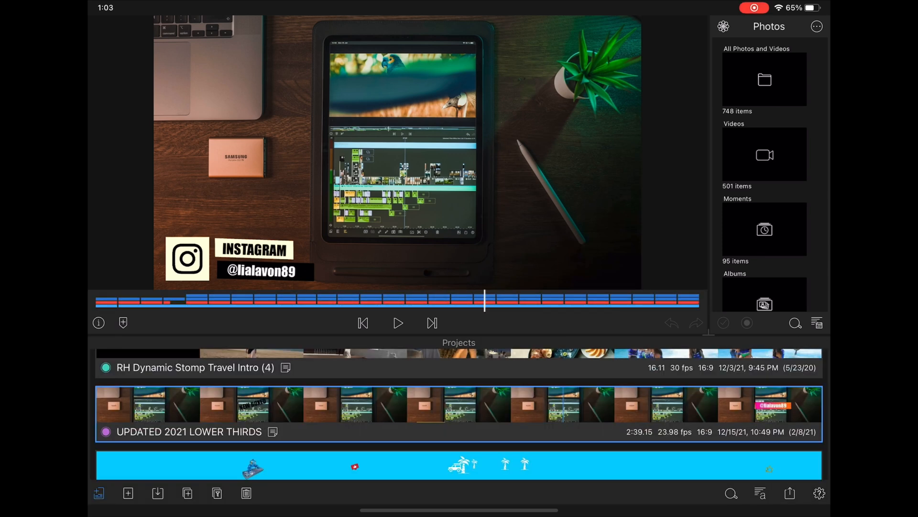
Scroll down the Projects list toward the WhatsApp lower-thirds project.
scroll(down, 3)
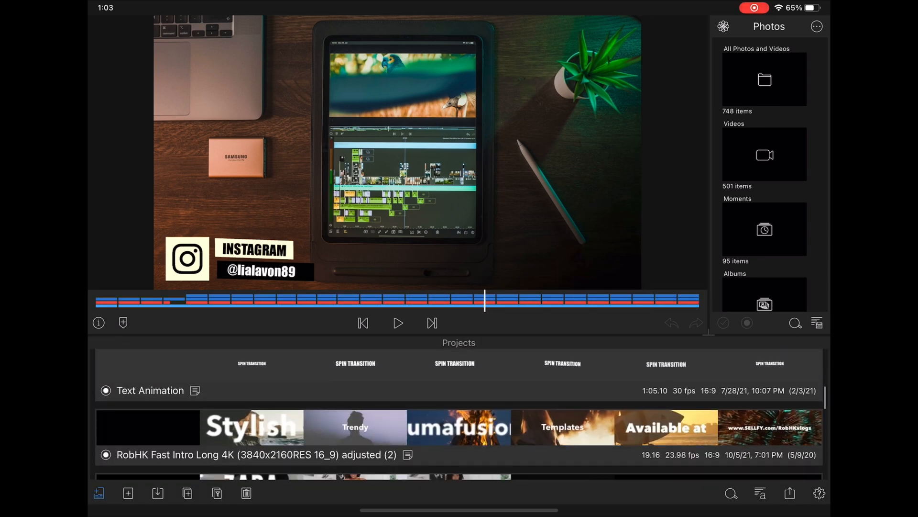
scroll(down, 3)
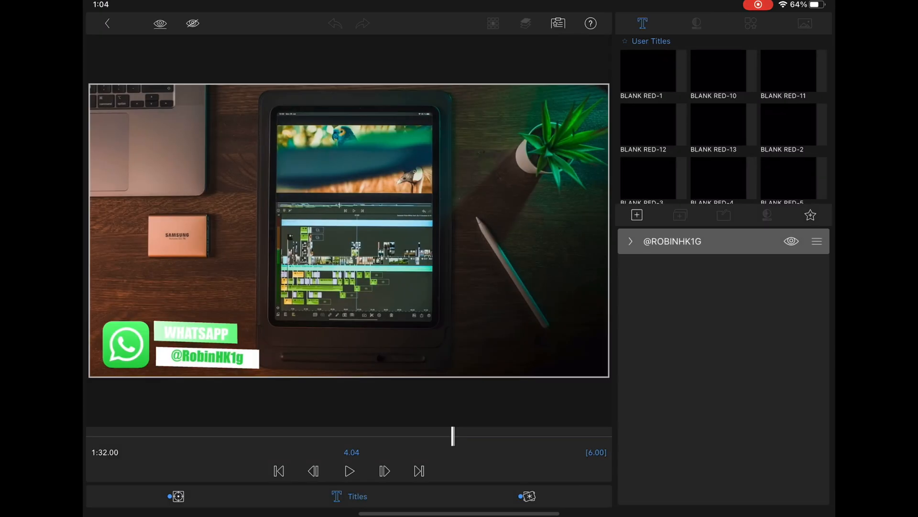
click(697, 23)
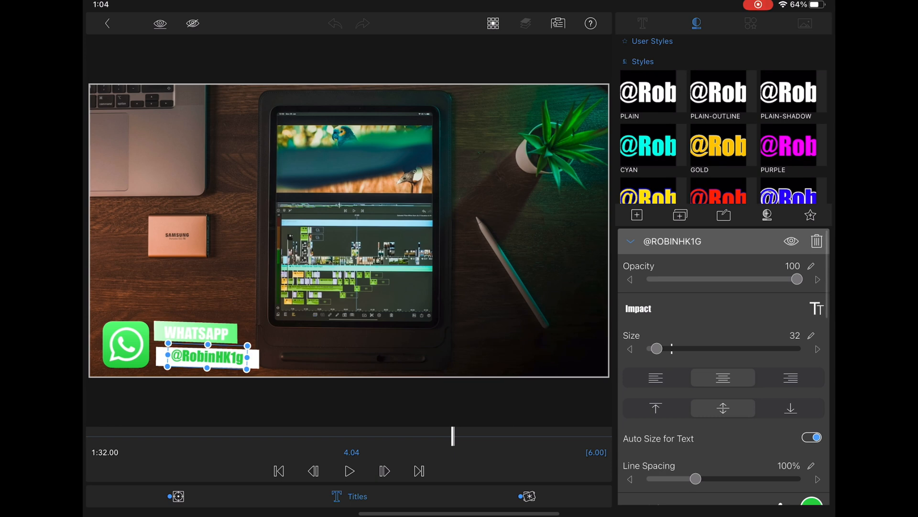
double_click(206, 358)
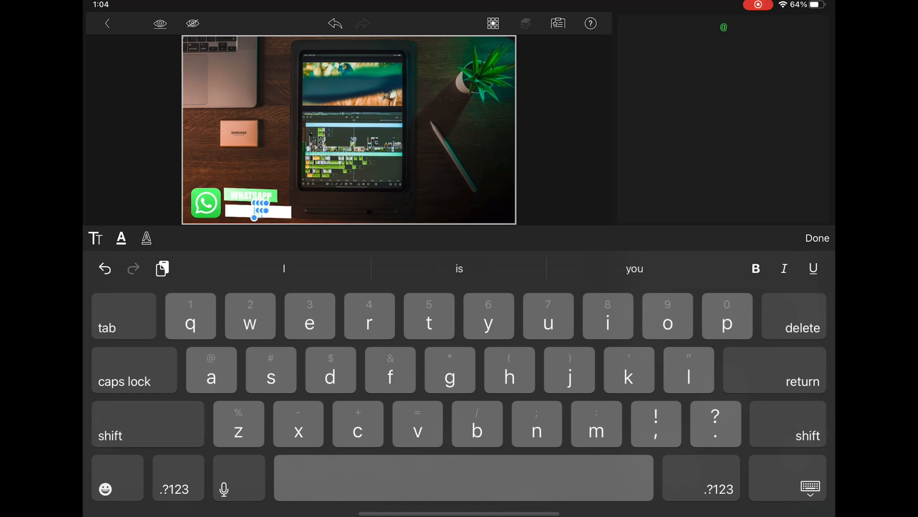
text(liab)
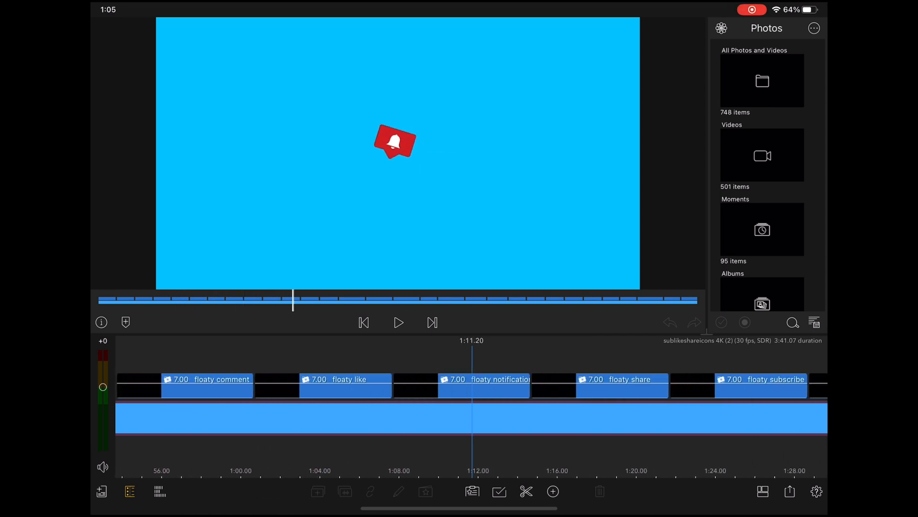
Close the floaty social-icons project to return to the projects list.
click(345, 385)
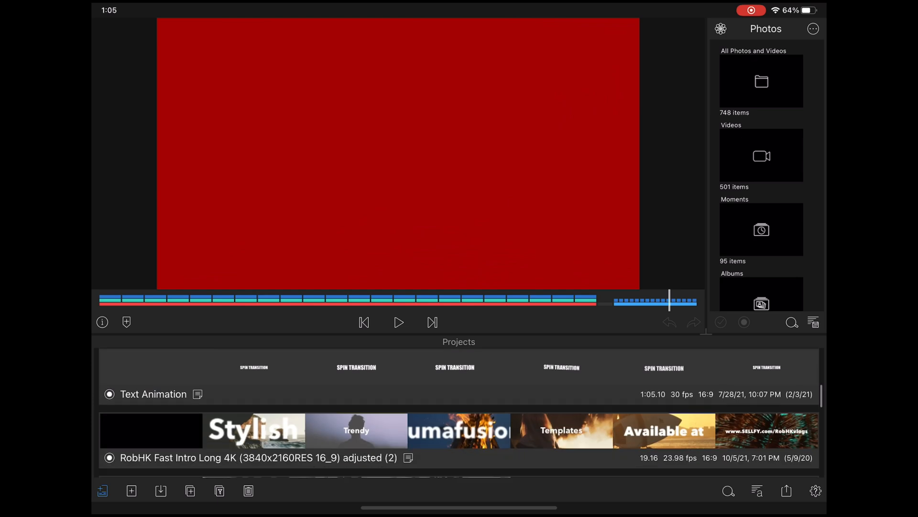
Open the Freetress / Water Wave text title, then leave the clip editor for the project library.
scroll(down, 3)
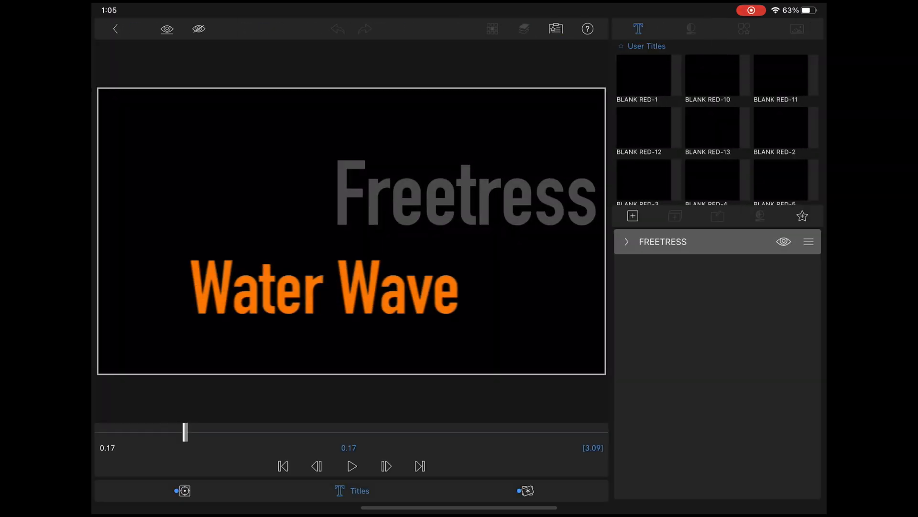
click(183, 490)
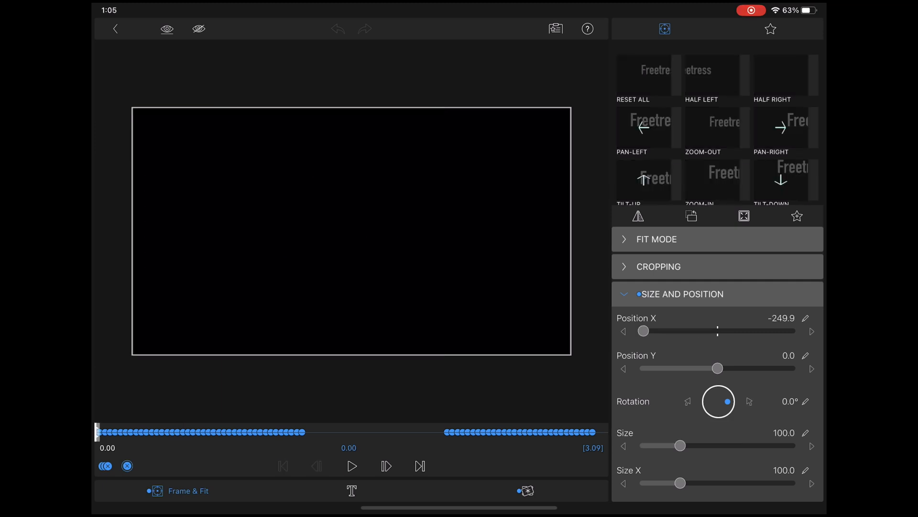
click(351, 466)
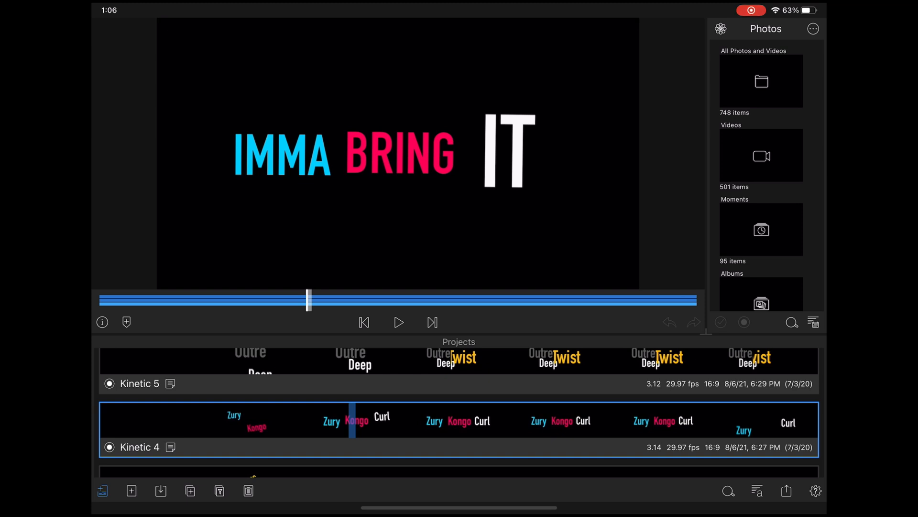
Scroll down the Projects list to reach RH Short Clean Intro (3).
scroll(down, 3)
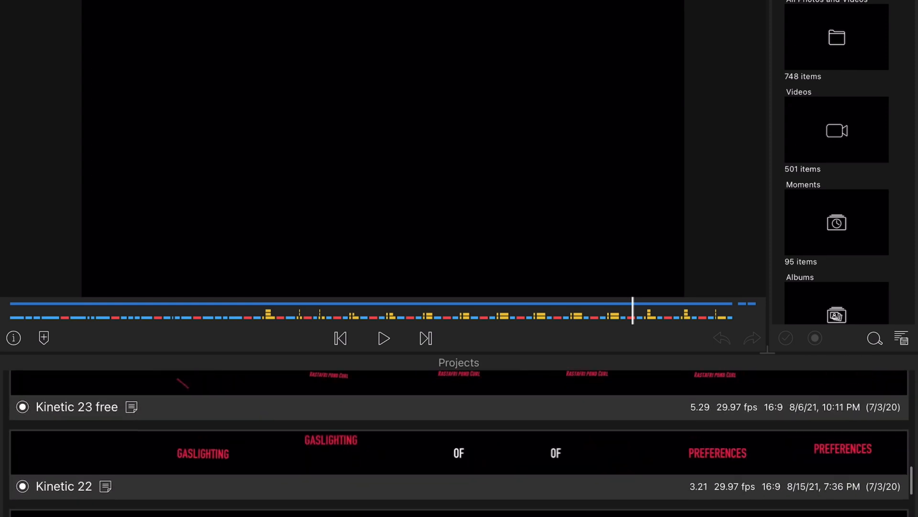
scroll(down, 3)
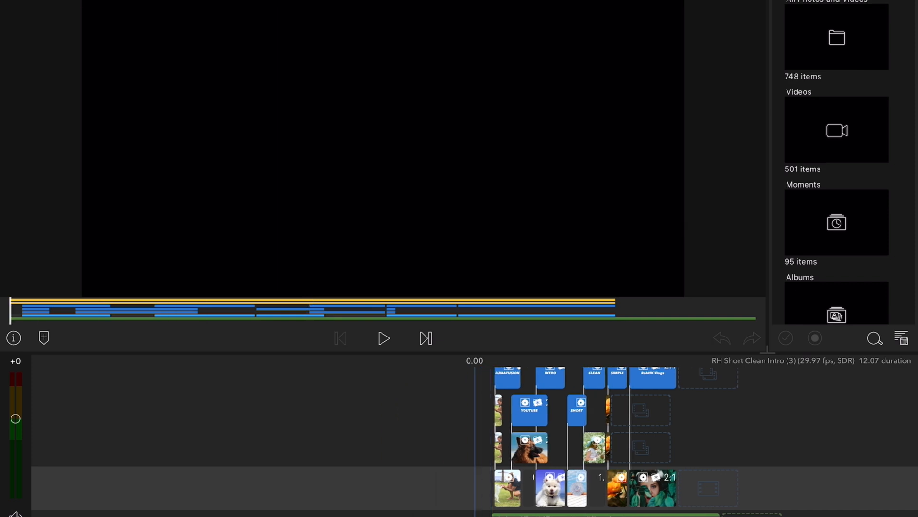
Close the RH Short Clean Intro (3) timeline and return to the project library.
click(383, 337)
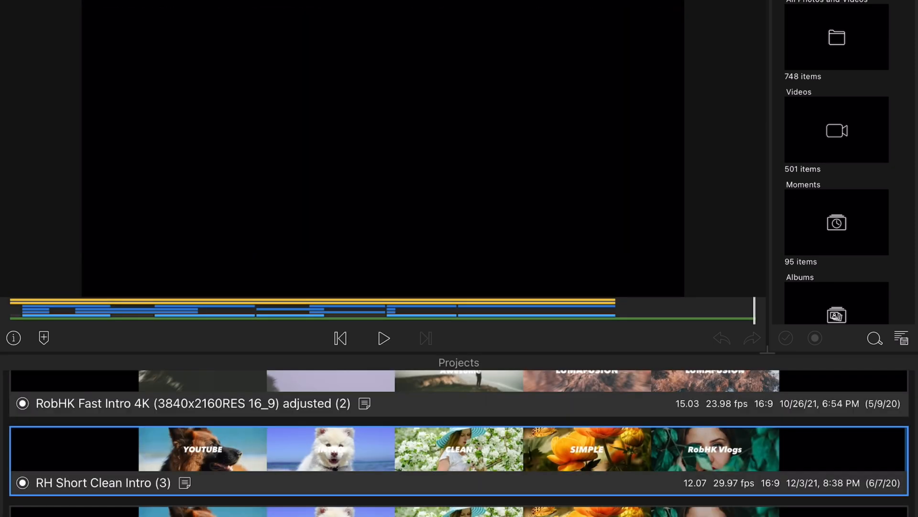
double_click(117, 482)
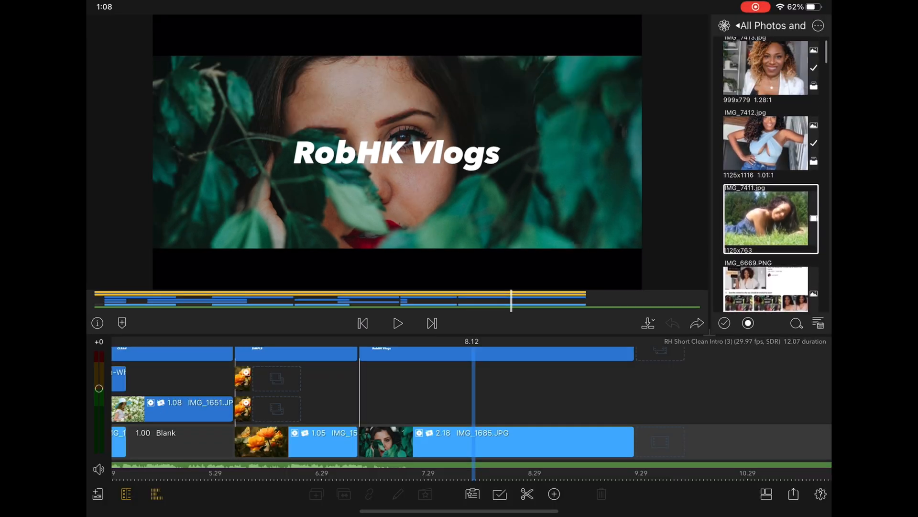
drag(771, 218, 723, 282)
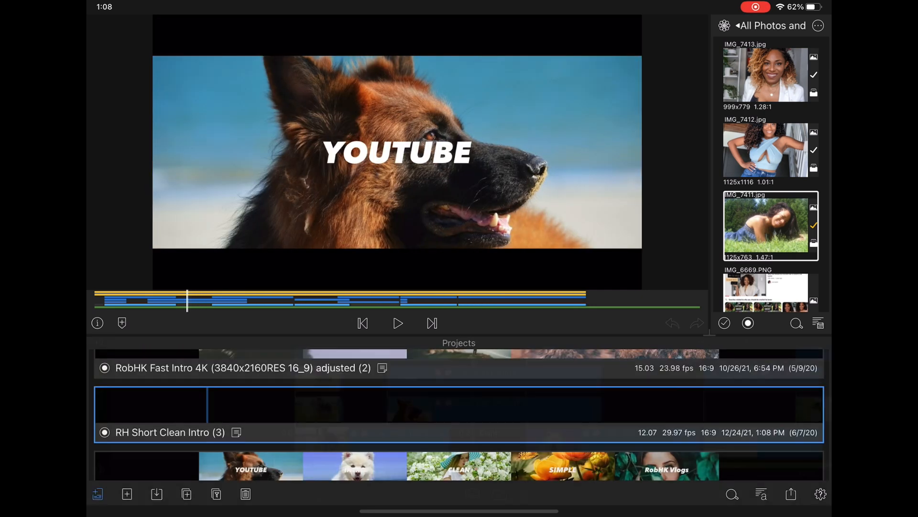
Scroll down the Projects list toward the talking-head project.
scroll(down, 3)
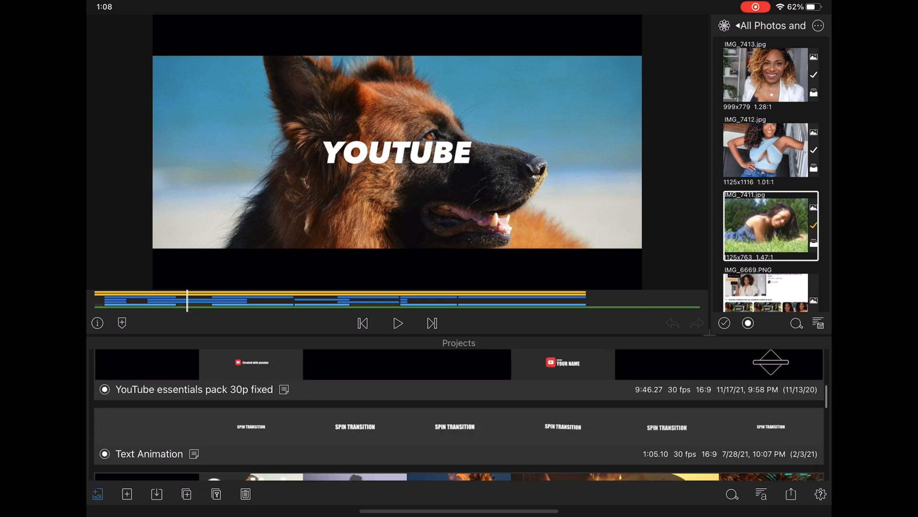
scroll(down, 3)
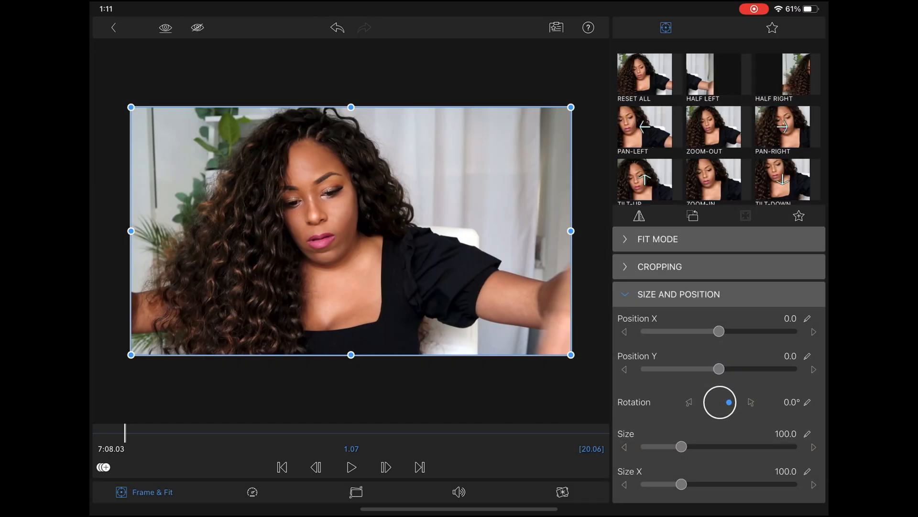
Preview the RH A7III SLOG2 V2, RH BASIC, RH CITYSCAPE and RHSTUDIO SLOG3 - 2 user LUTs on the clip, then remove the LUT.
click(356, 492)
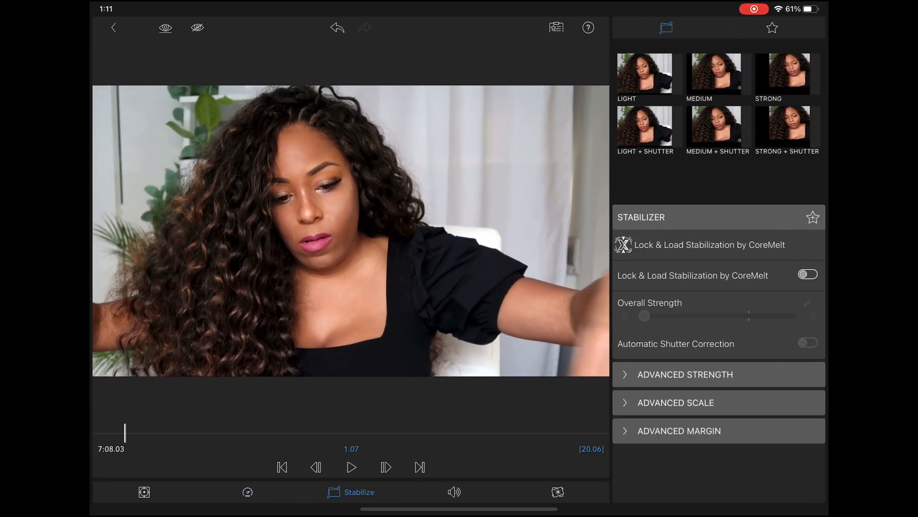
click(557, 492)
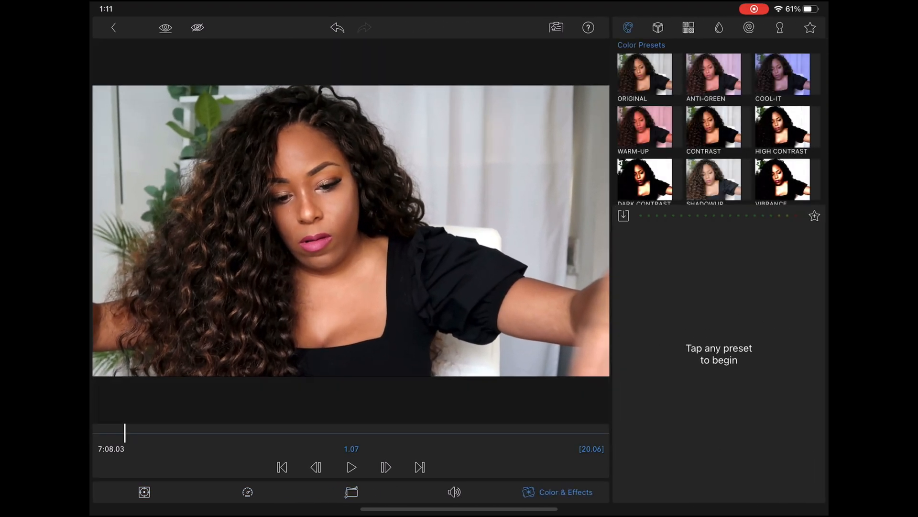
click(657, 28)
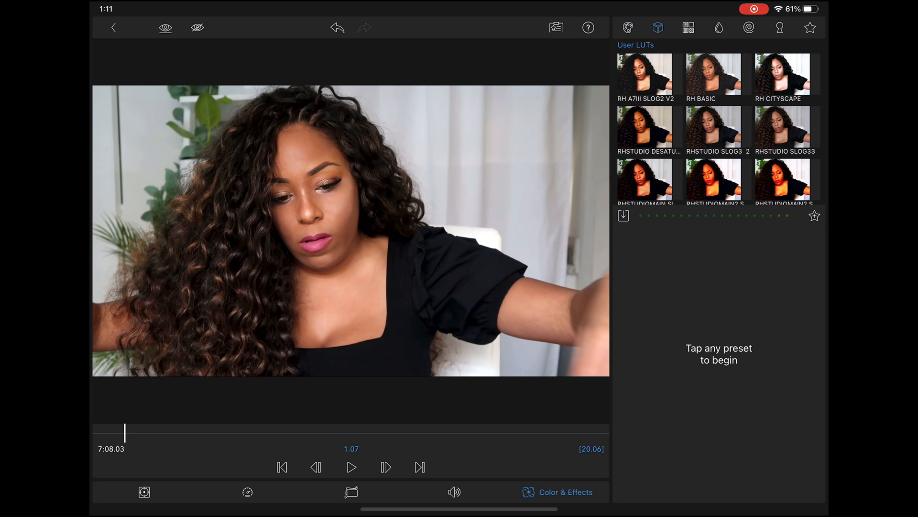
click(644, 73)
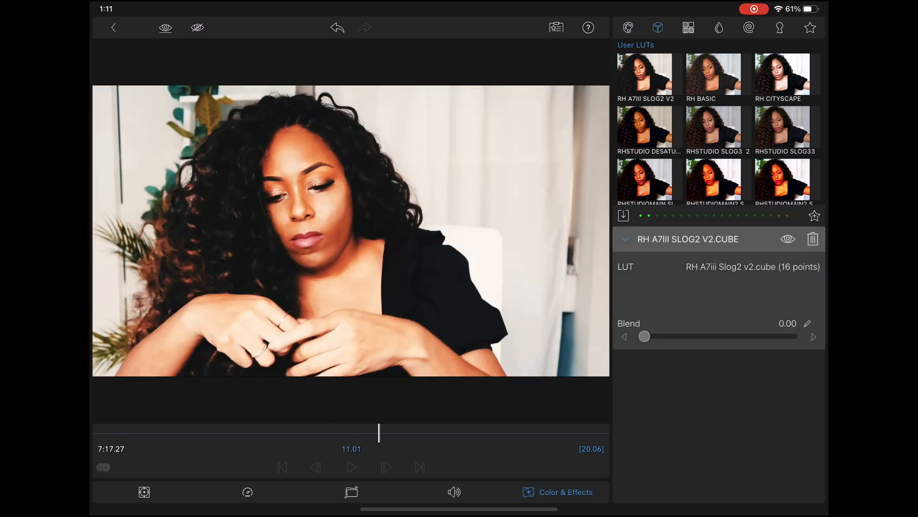
click(713, 73)
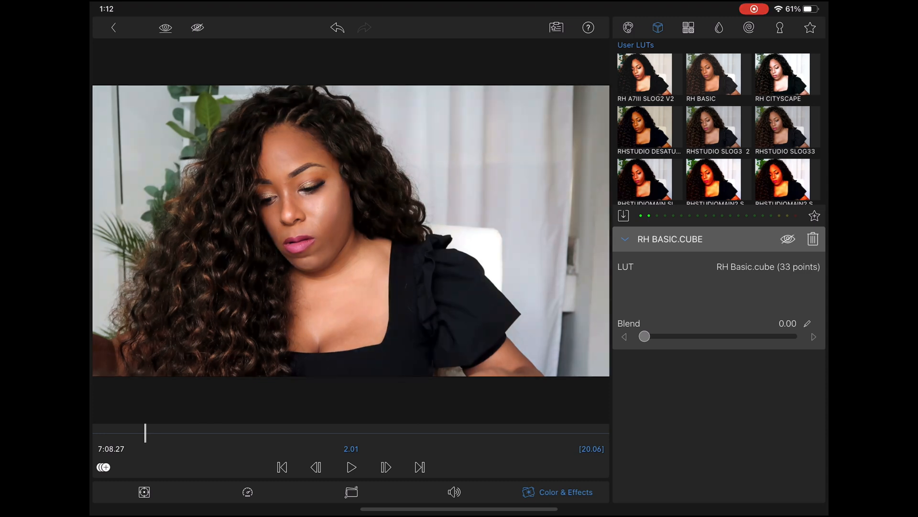
click(783, 75)
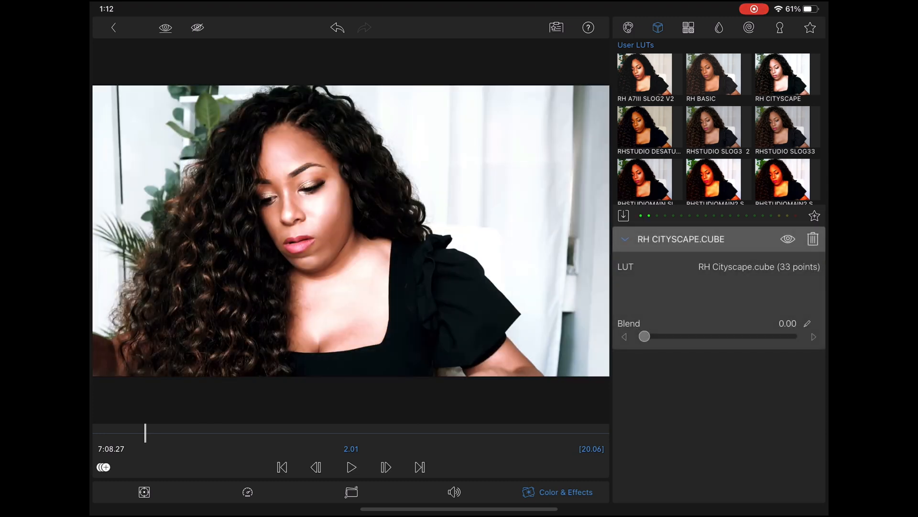
click(813, 239)
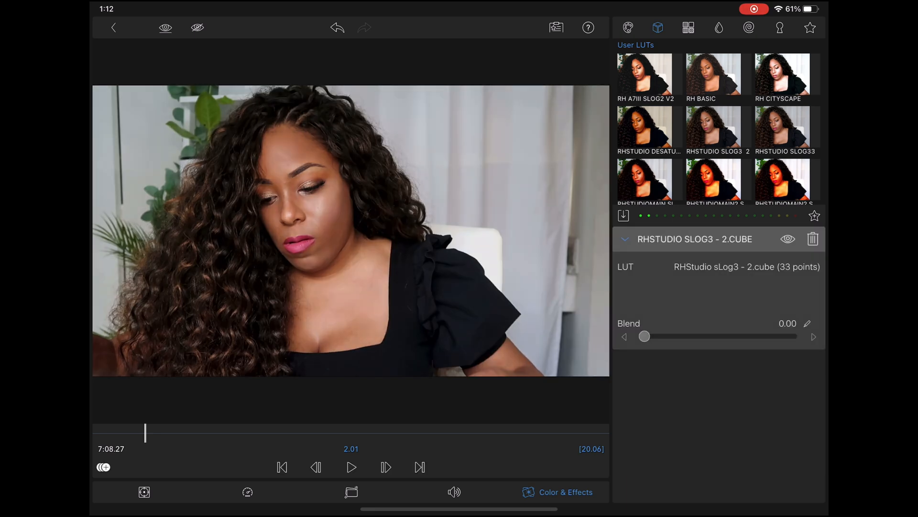
click(813, 238)
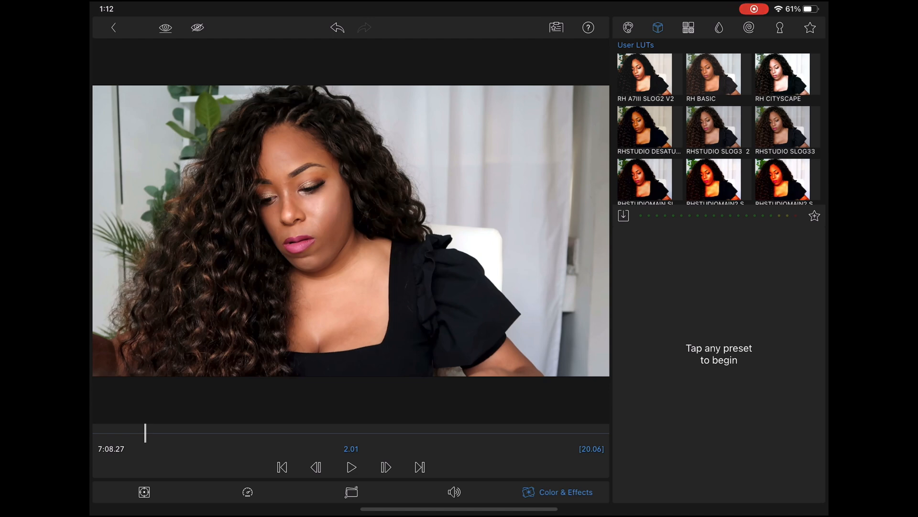
Apply and remove the Big Crystals effect, leaving the clip ungraded, and switch to the RobHK store.
click(775, 29)
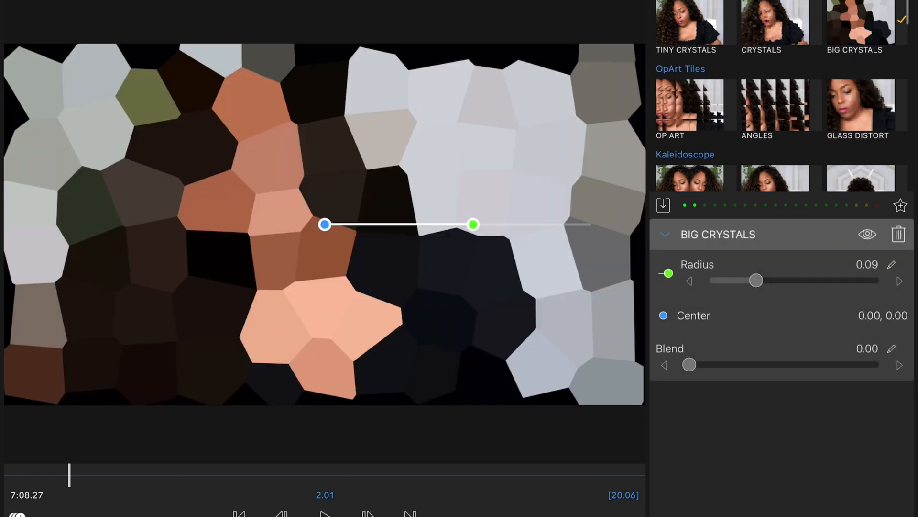
click(898, 234)
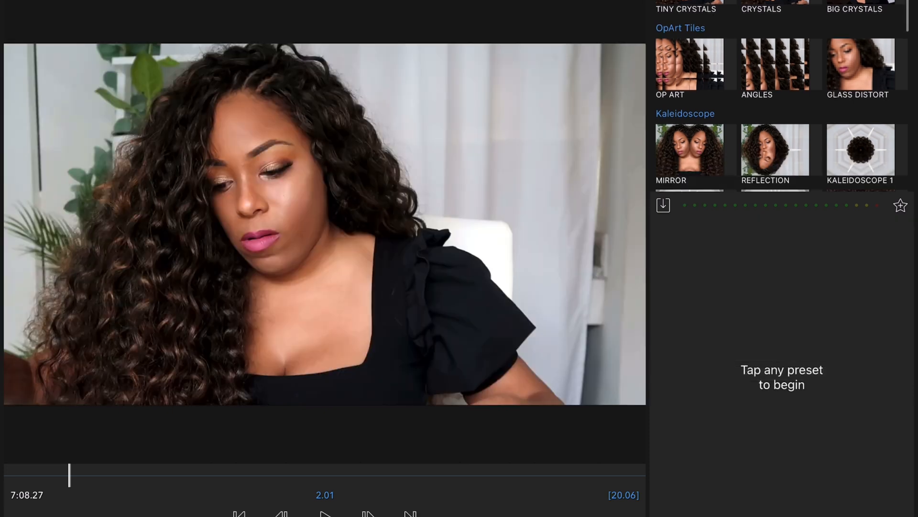
click(861, 64)
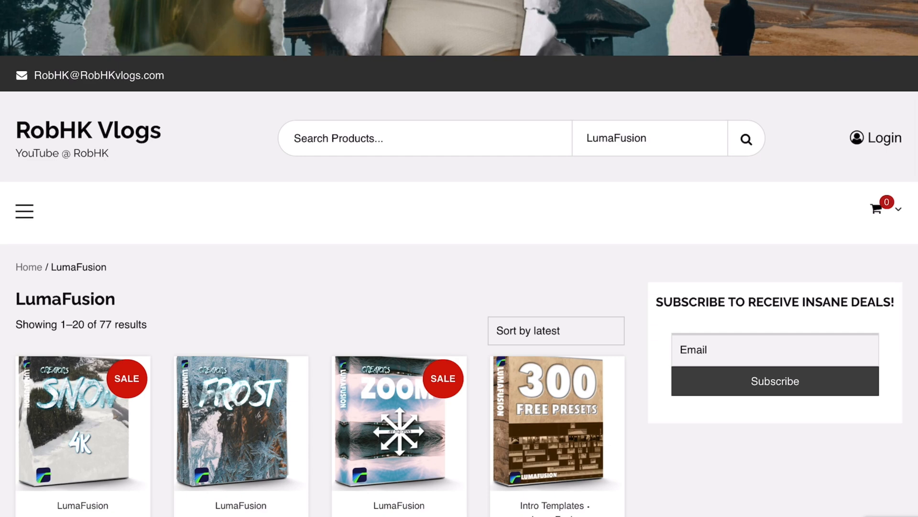
Scroll through the RobHK Vlogs LumaFusion products page toward page 2 of the results.
scroll(down, 3)
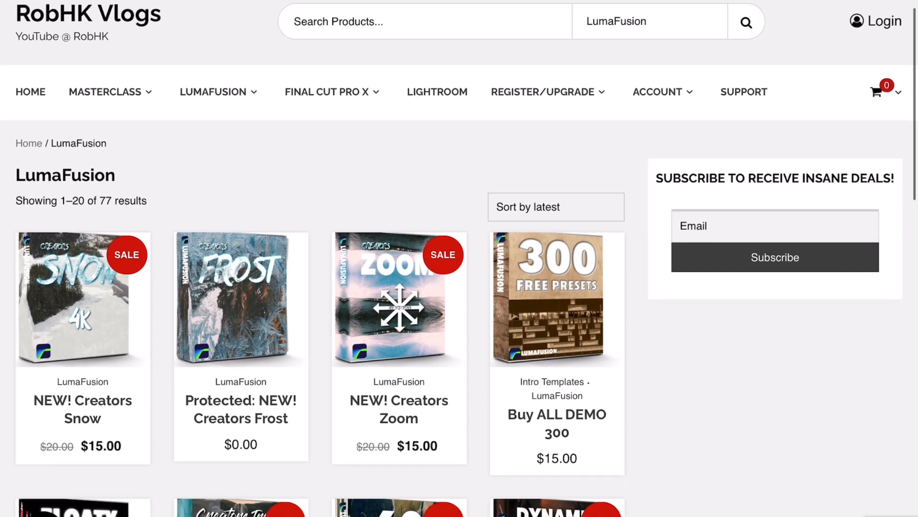
scroll(down, 3)
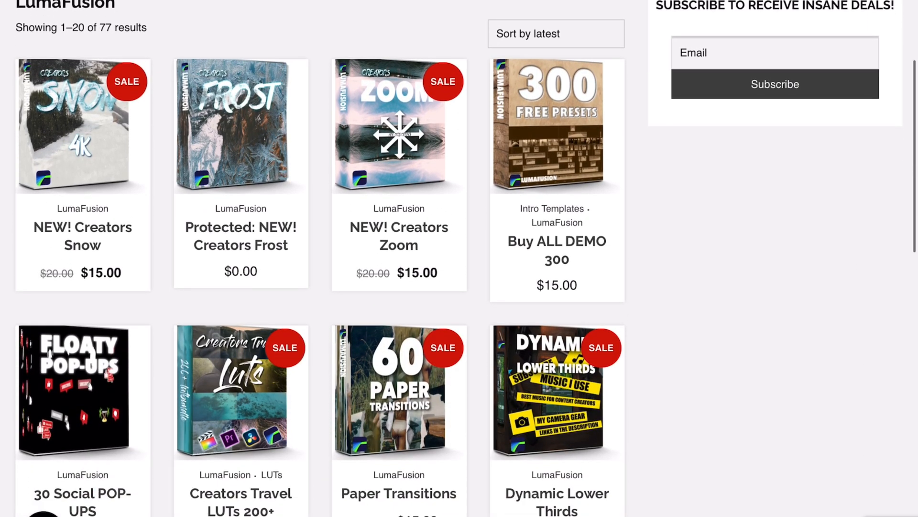
scroll(down, 3)
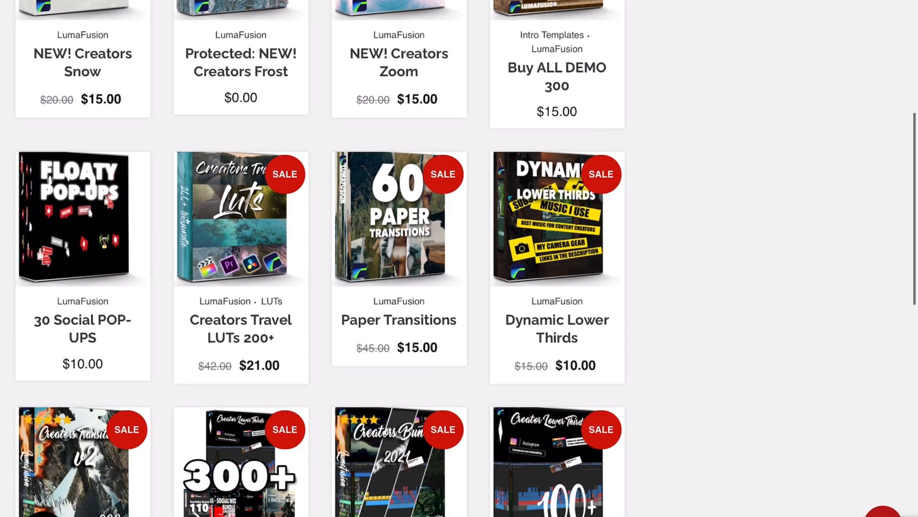
scroll(down, 3)
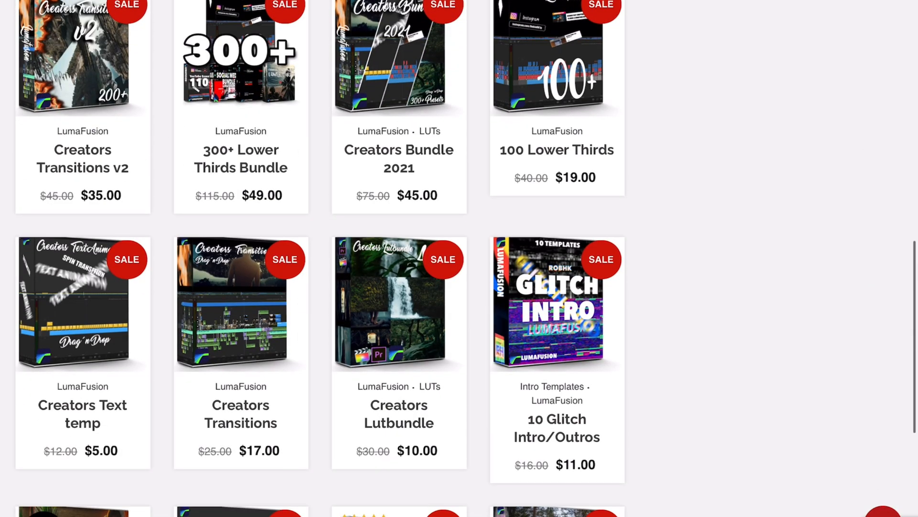
scroll(down, 3)
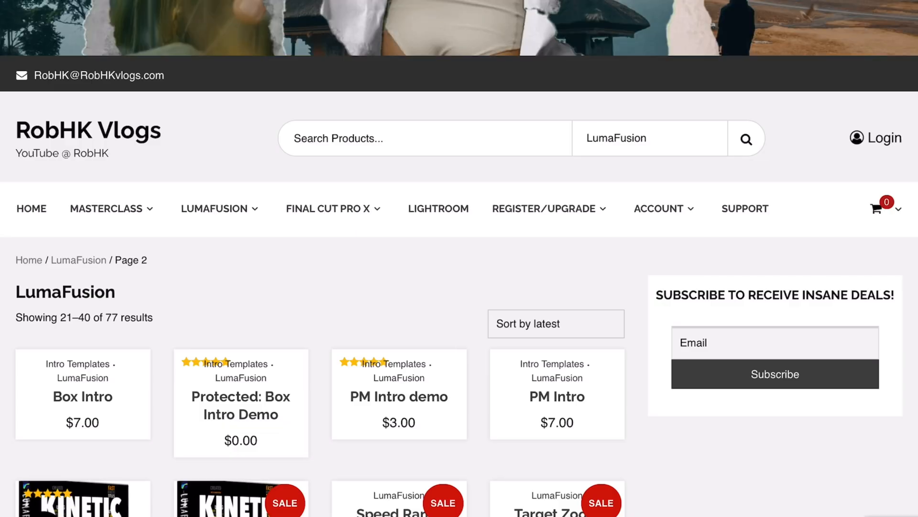
scroll(down, 3)
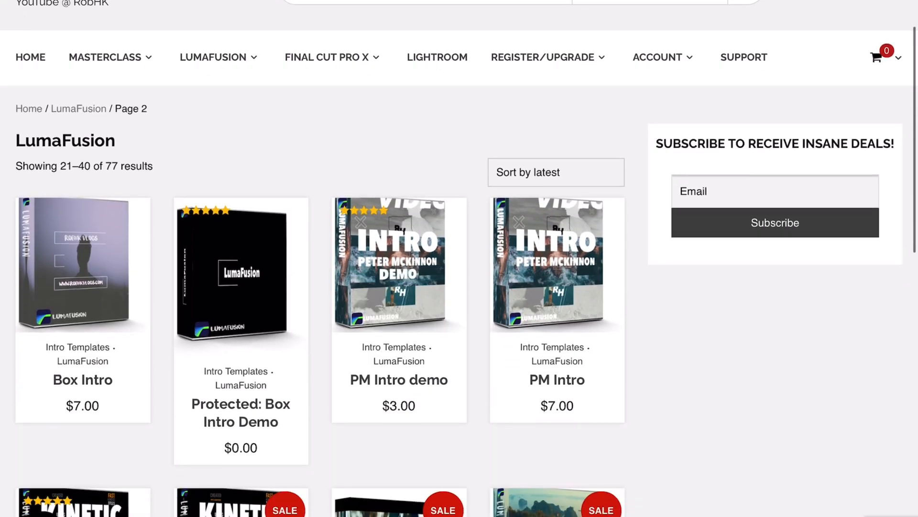
scroll(down, 3)
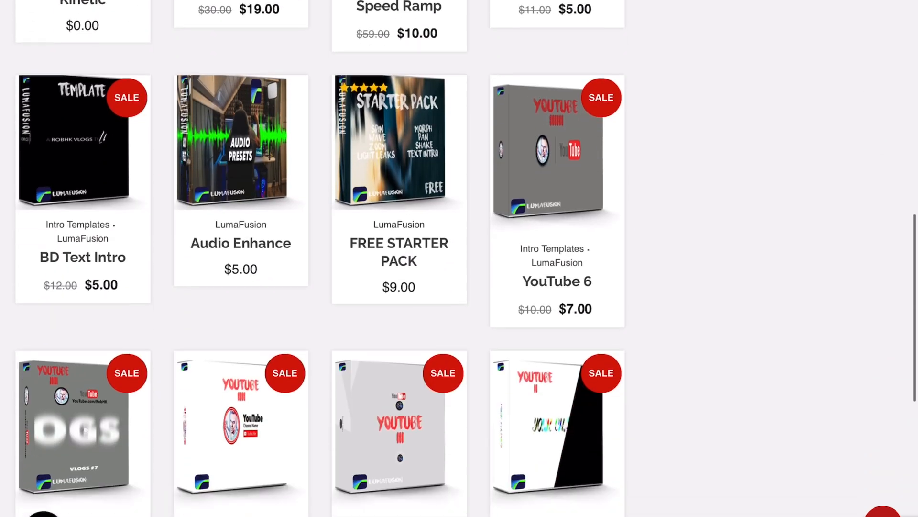